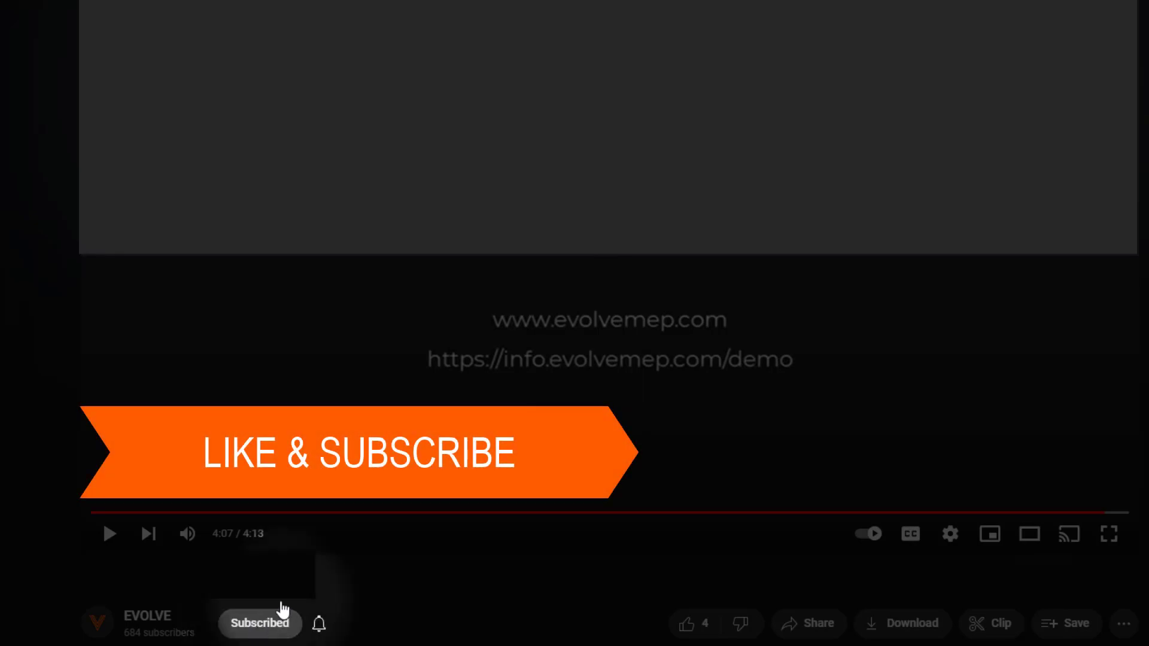
# Select both rectangular duct segments and auto-place their 12x12 size tags with the Size tool.
pyautogui.click(686, 624)
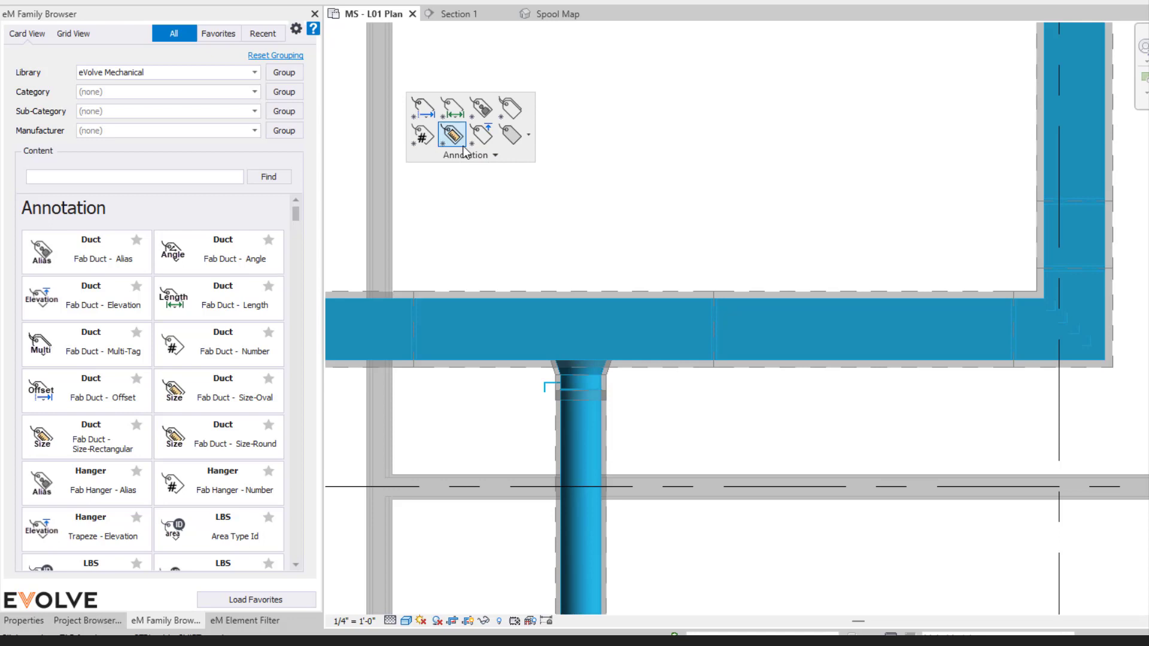
pyautogui.click(465, 154)
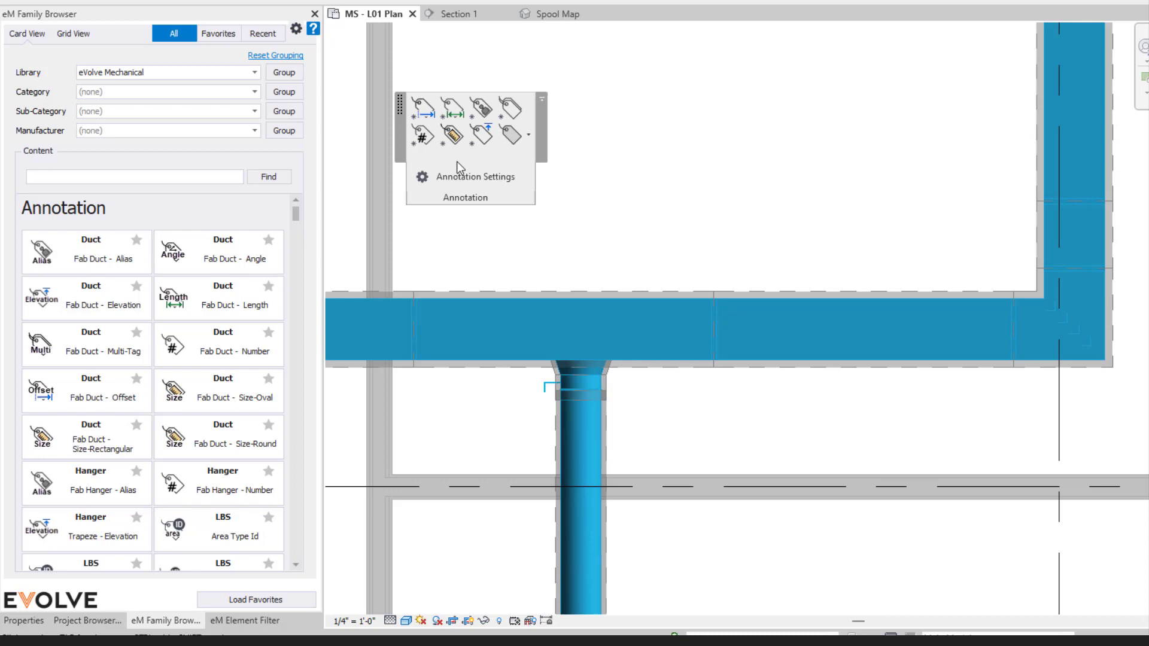
pyautogui.moveTo(740, 141)
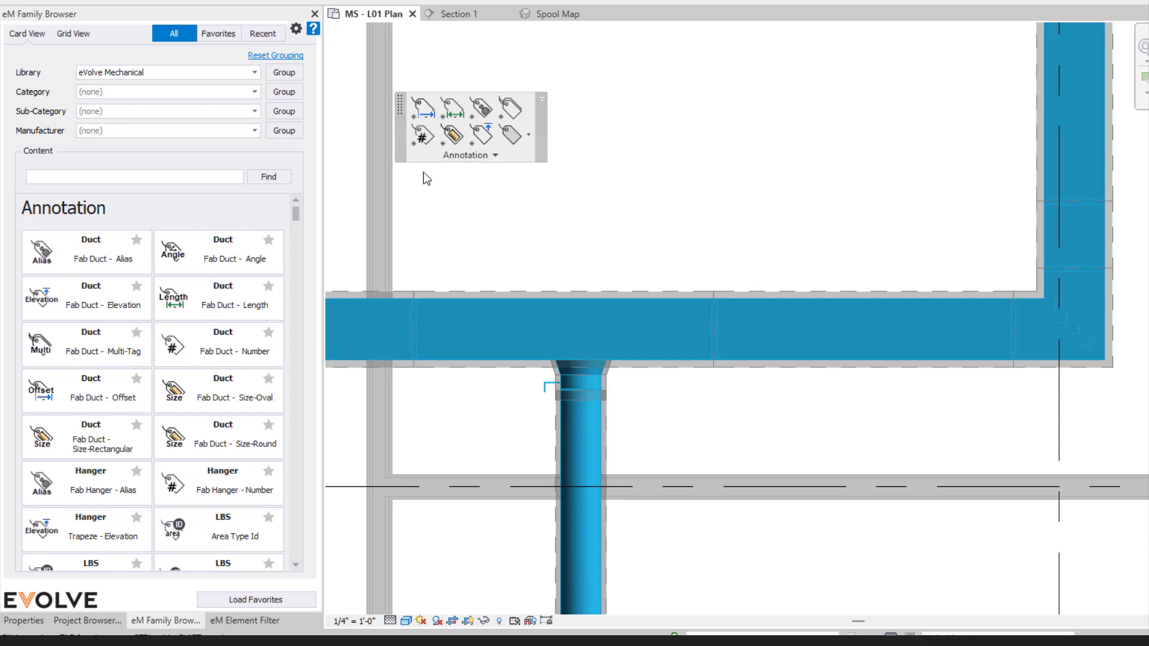
pyautogui.moveTo(387, 88)
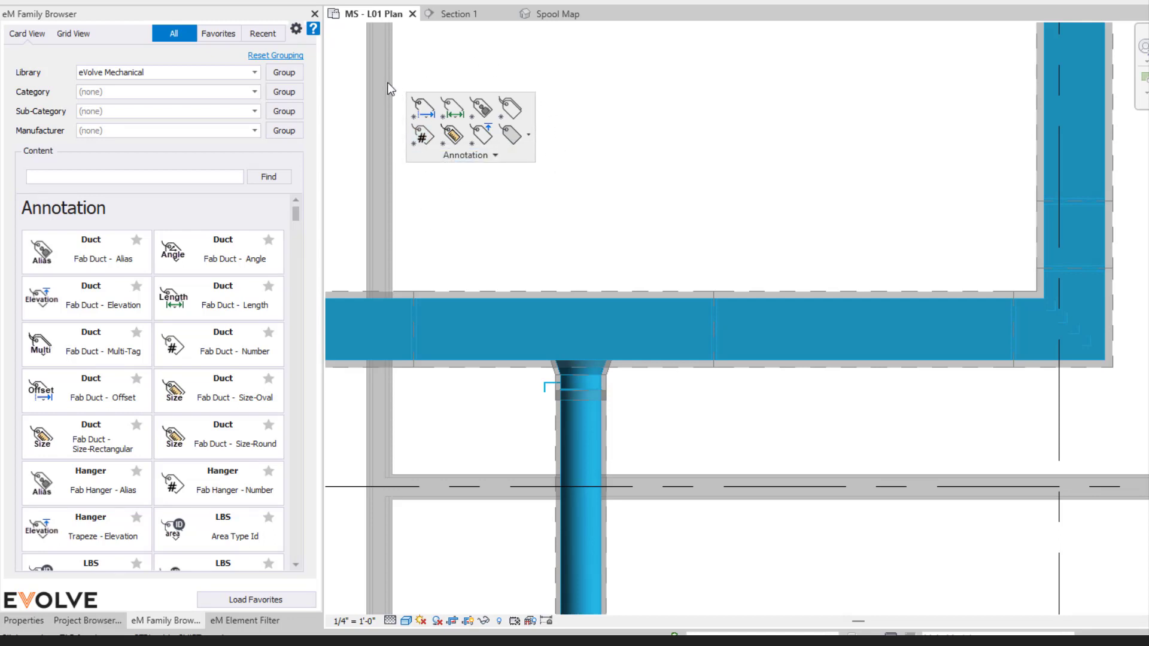
pyautogui.moveTo(479, 183)
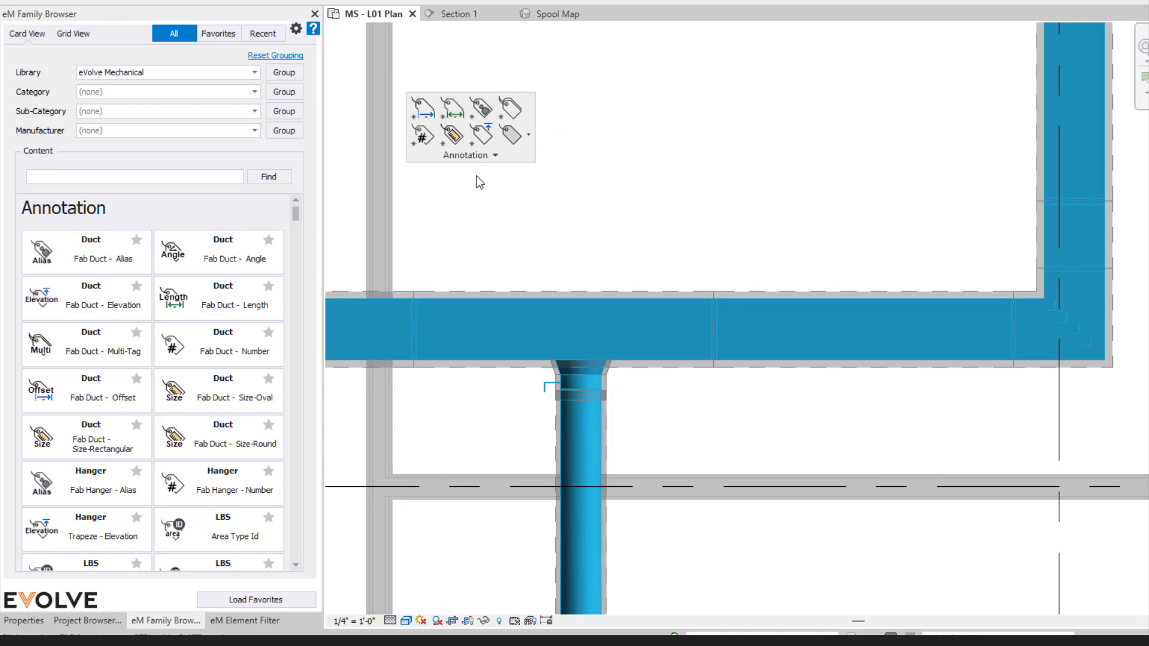
pyautogui.moveTo(423, 108)
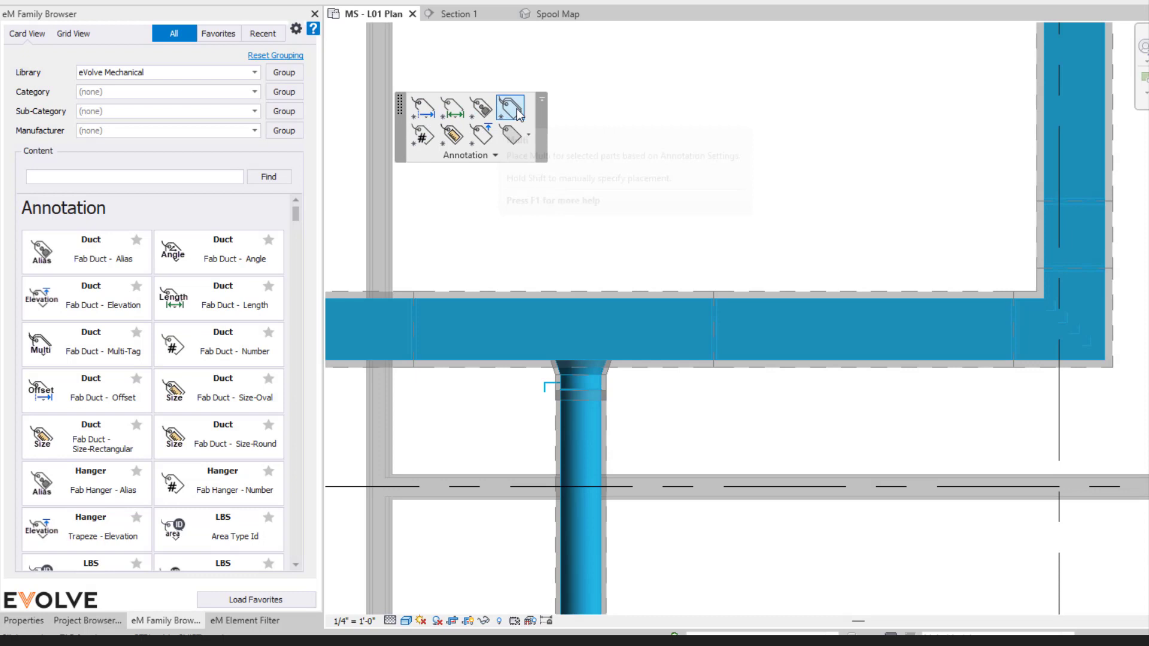
pyautogui.moveTo(449, 137)
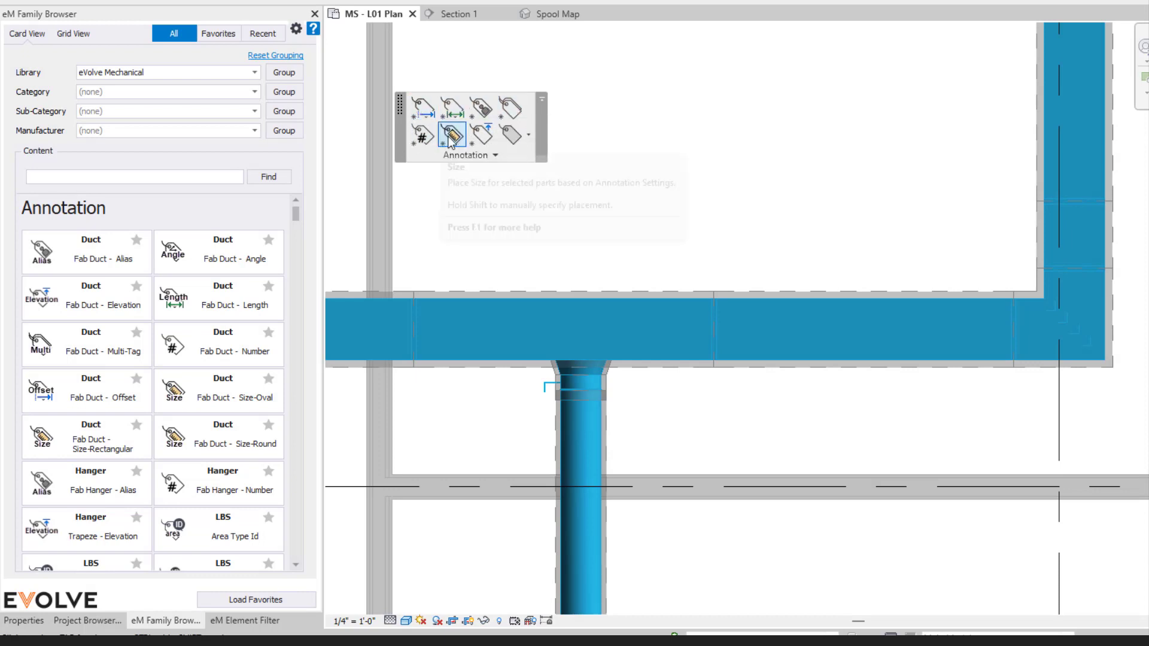
pyautogui.moveTo(413, 112)
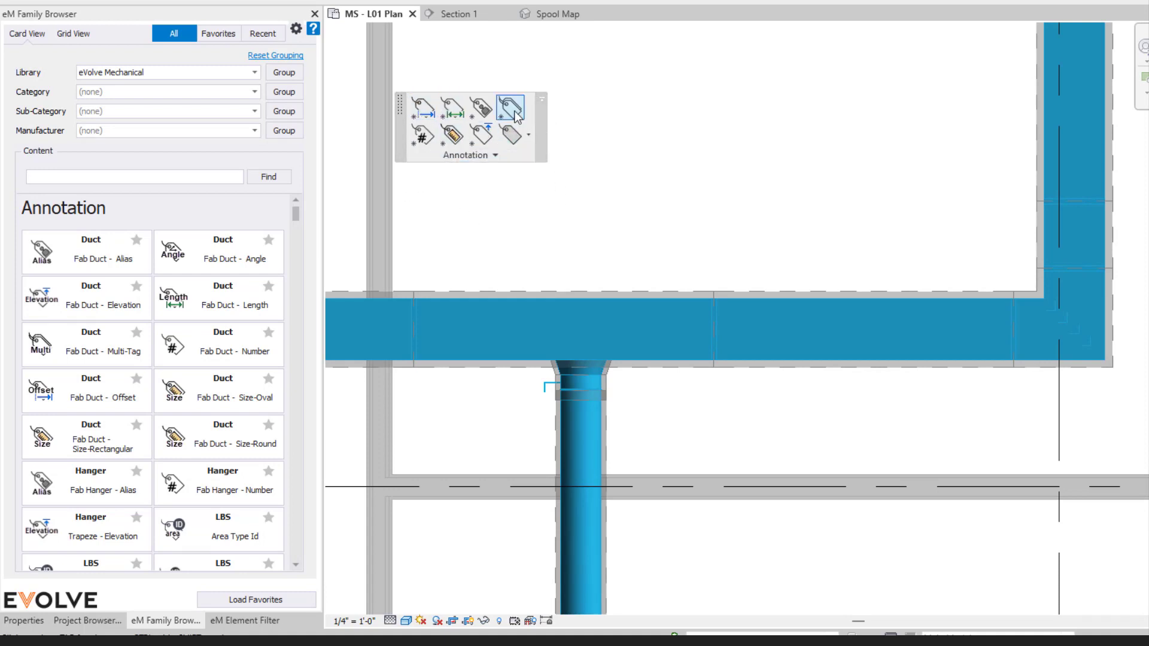
pyautogui.moveTo(440, 264)
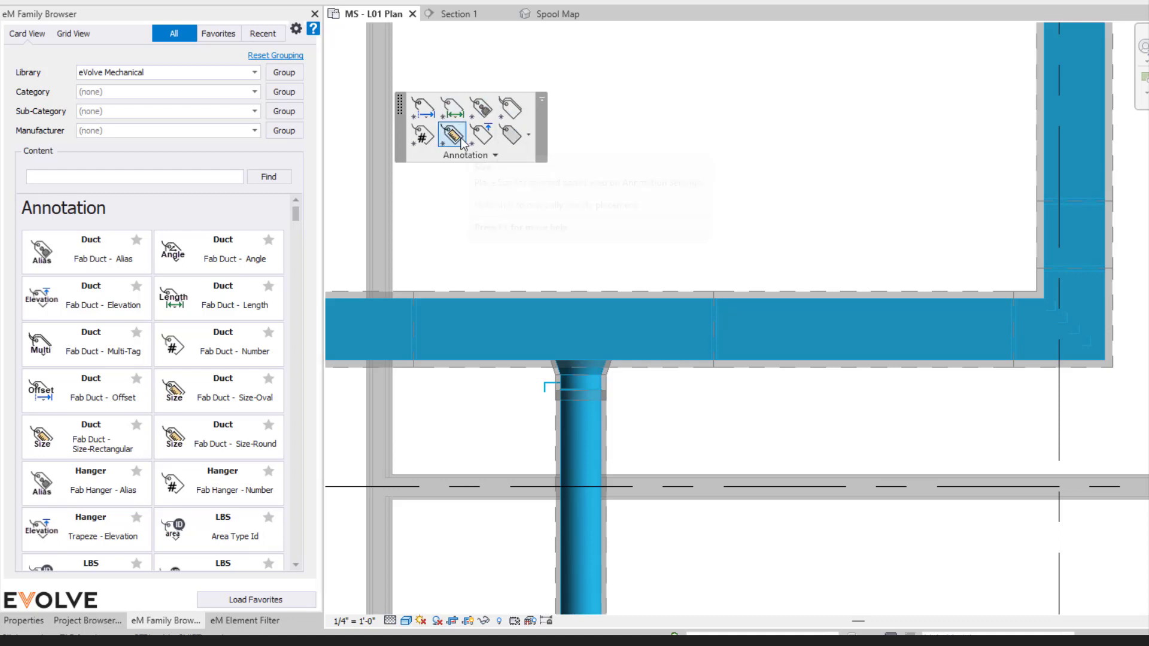
pyautogui.moveTo(423, 137)
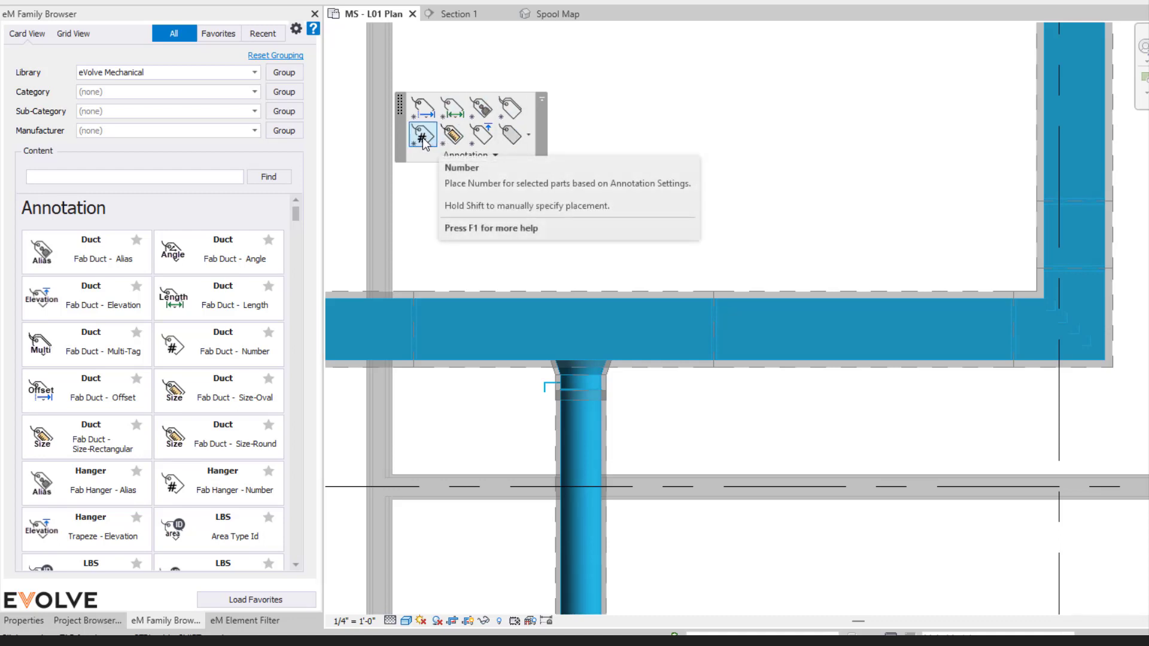
pyautogui.moveTo(421, 107)
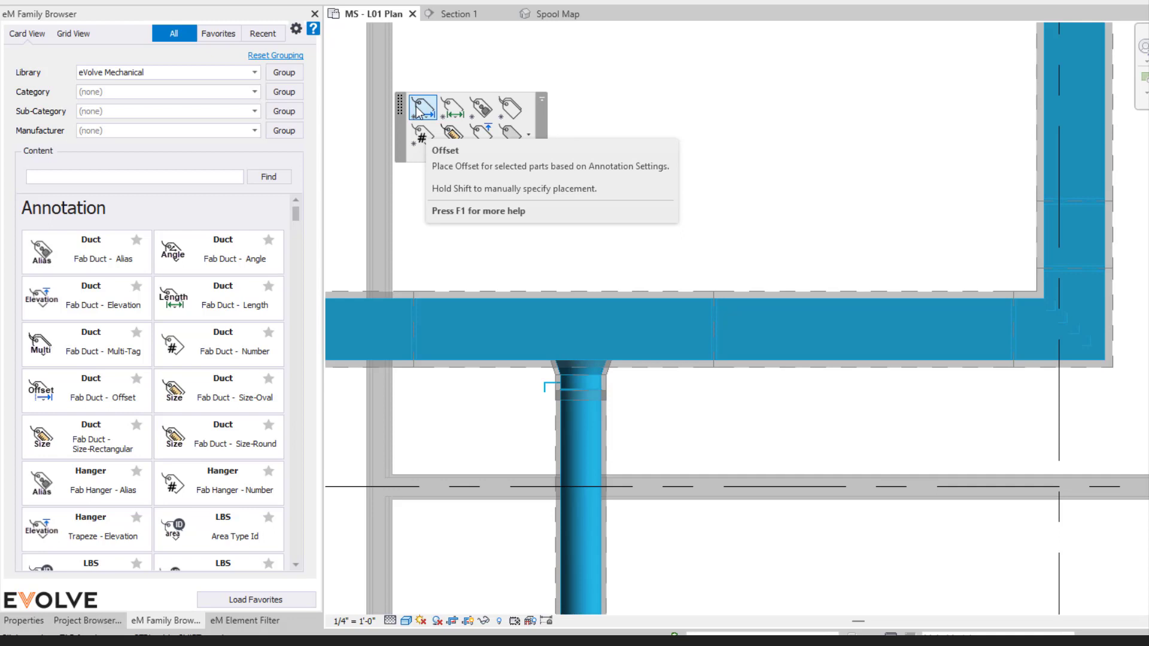
pyautogui.moveTo(620, 249)
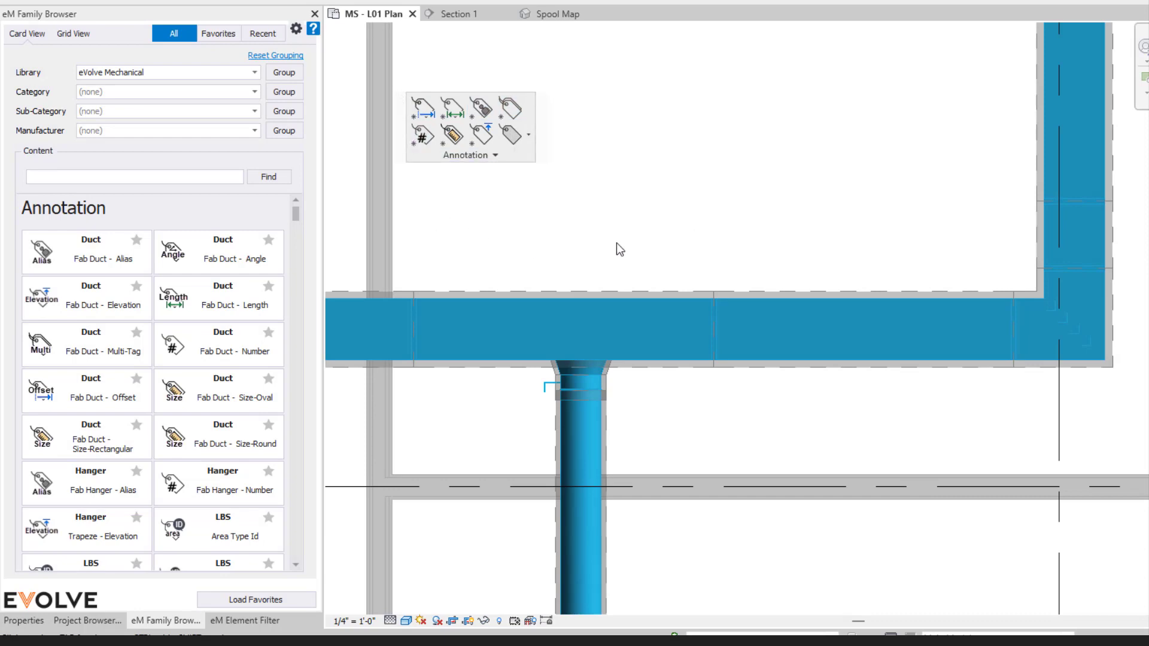
pyautogui.click(681, 316)
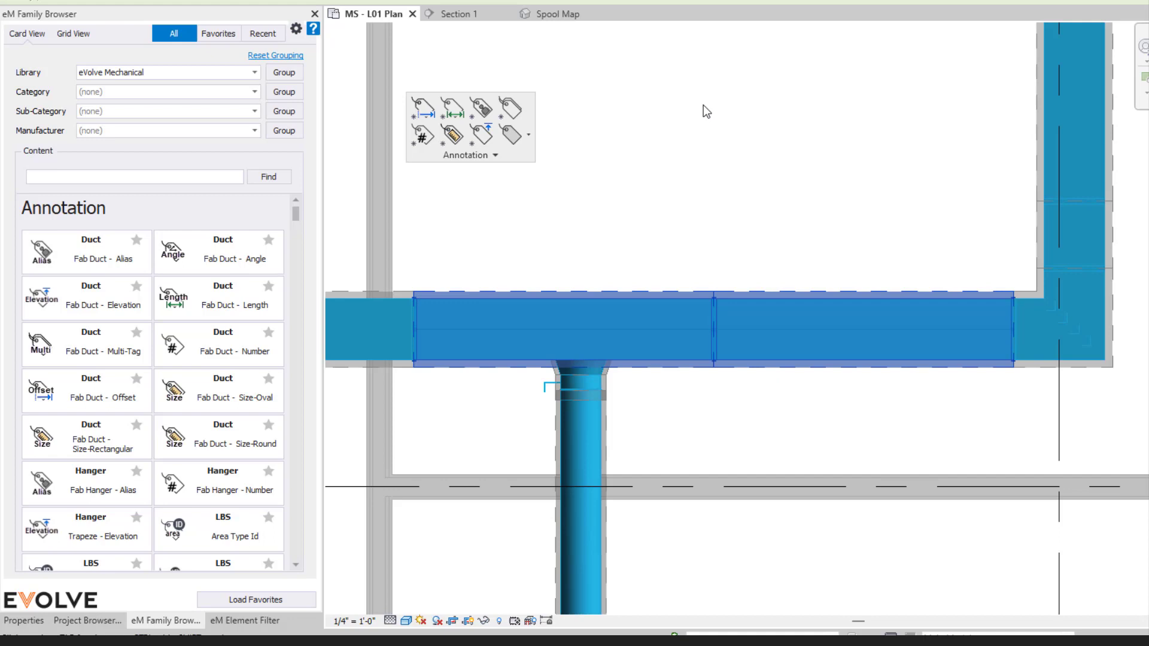
pyautogui.moveTo(452, 137)
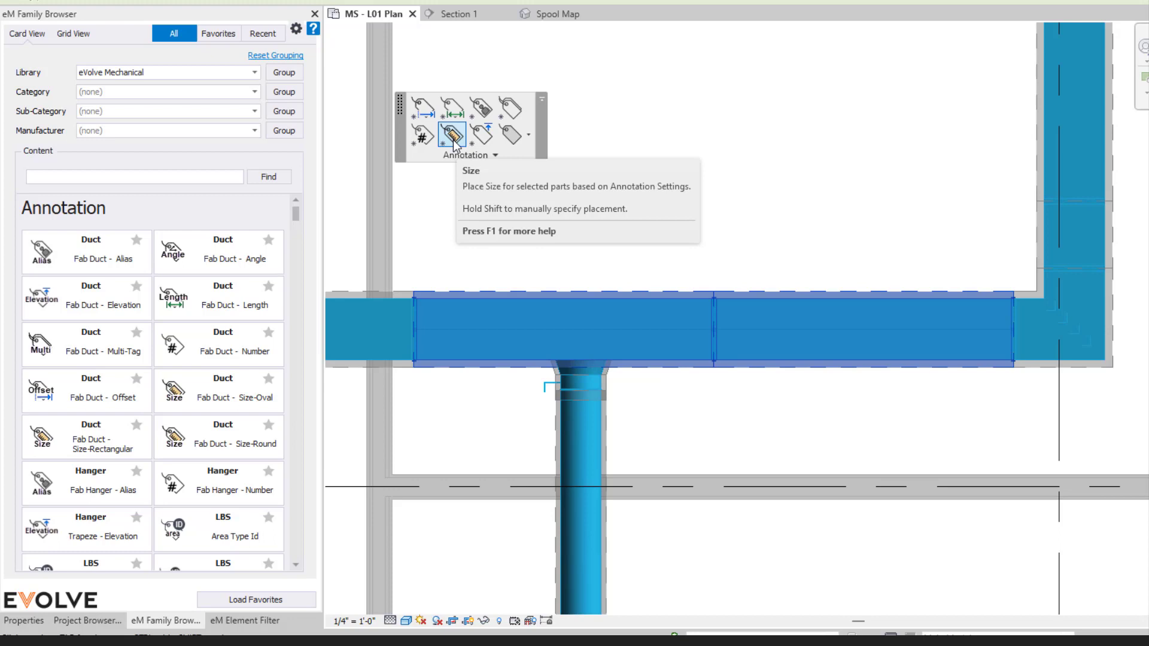
pyautogui.moveTo(637, 225)
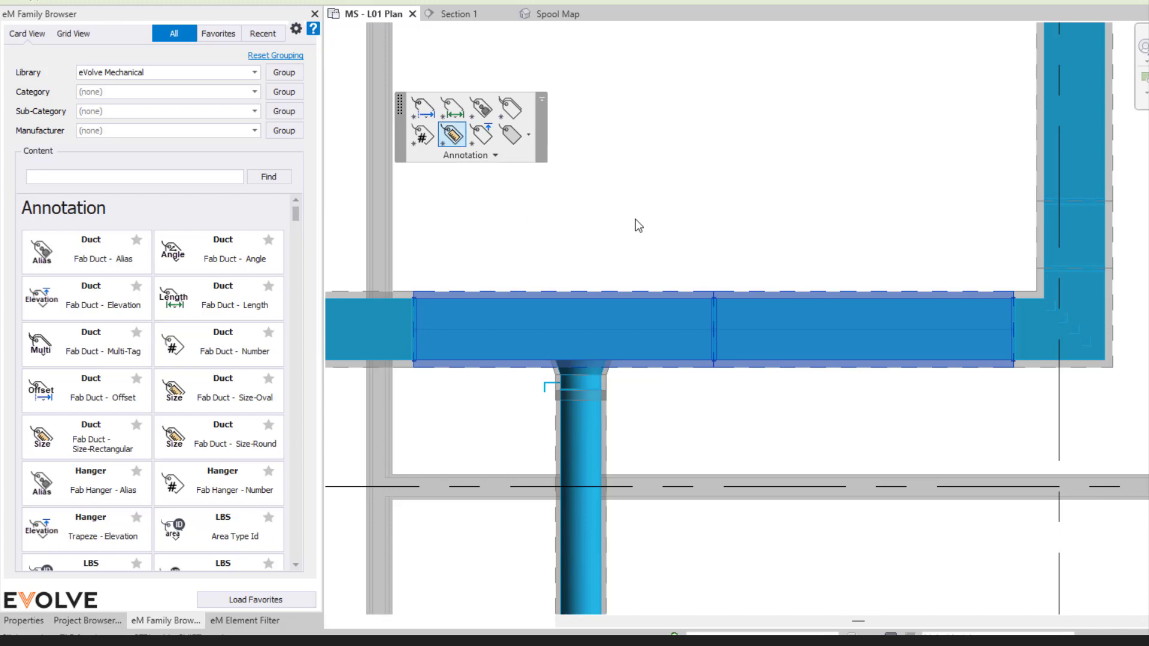
pyautogui.click(244, 620)
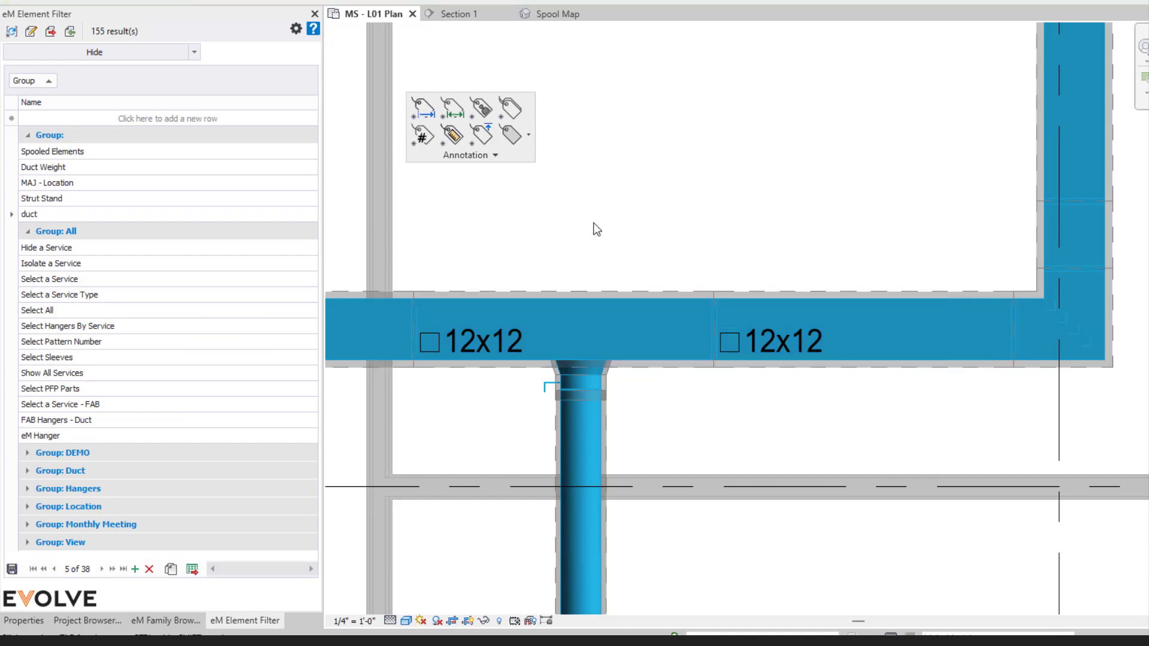
pyautogui.moveTo(469, 154)
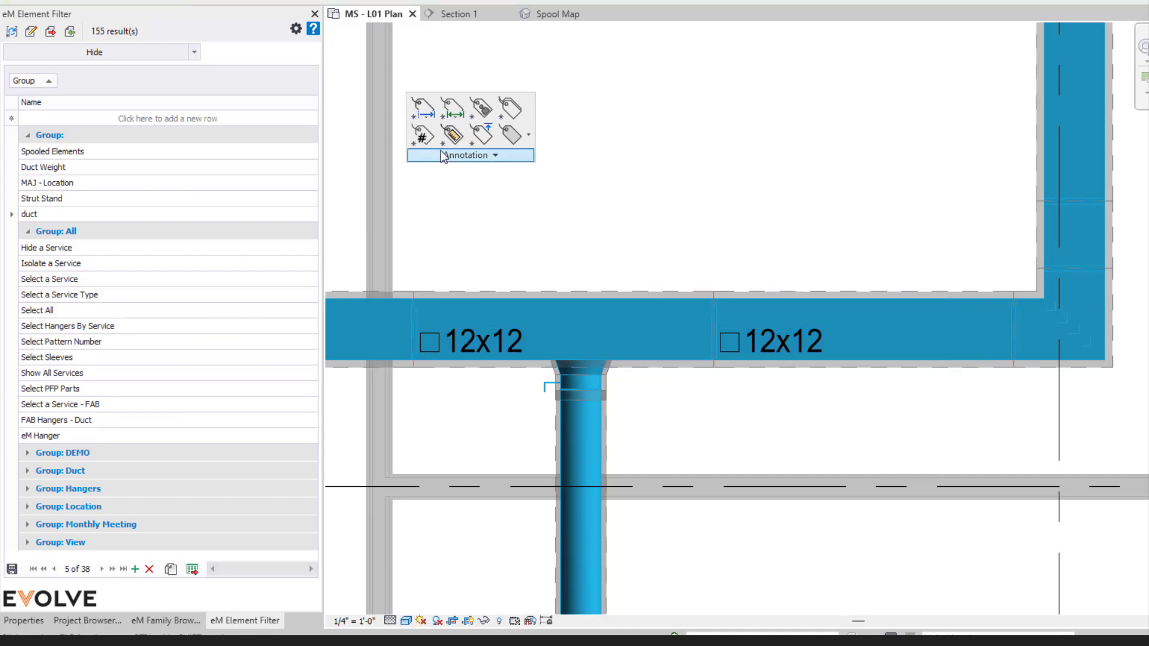
pyautogui.moveTo(421, 136)
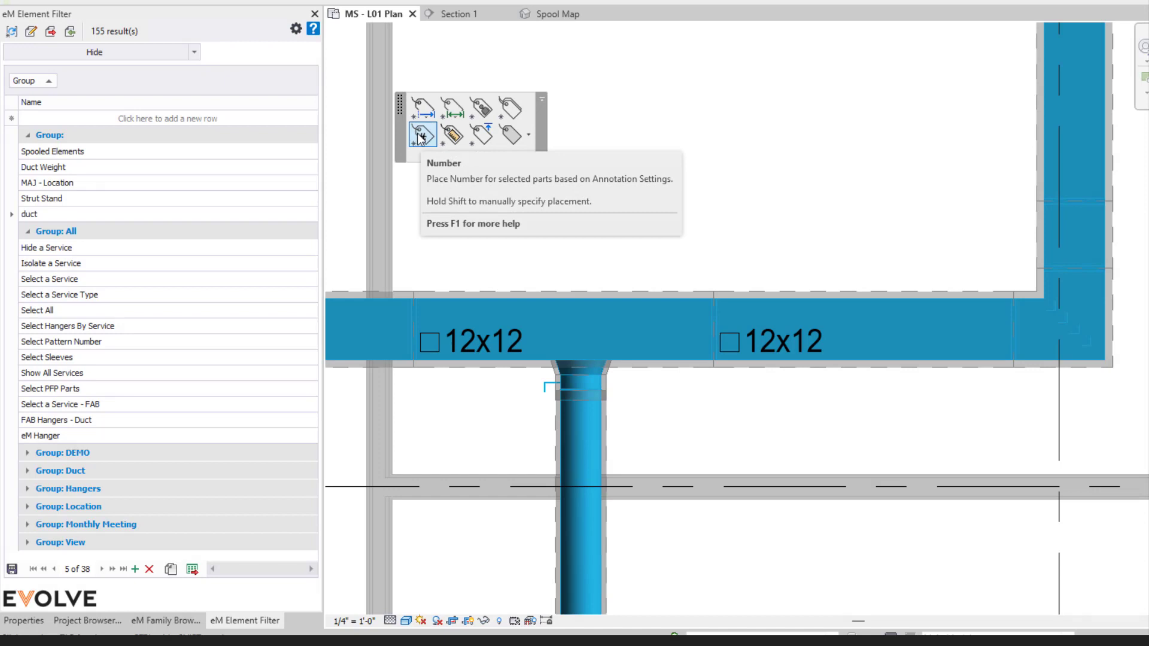
# Manually place number tags 12 and 11 above the 12x12 segments and 02 on the vertical duct.
pyautogui.click(423, 136)
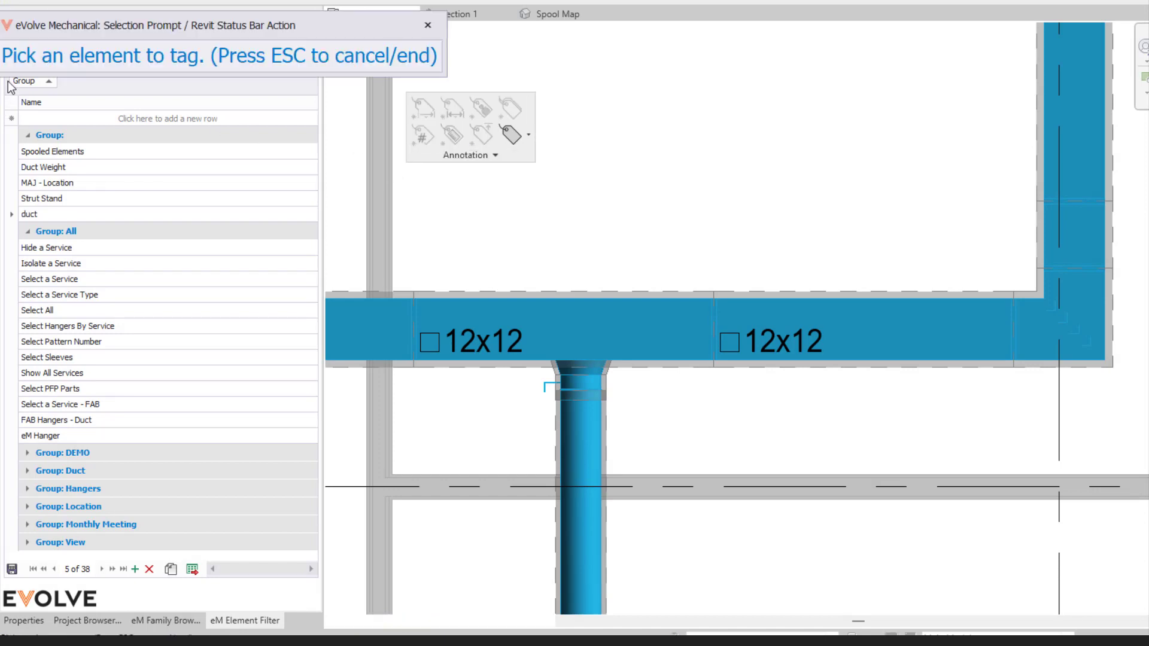
pyautogui.moveTo(619, 341)
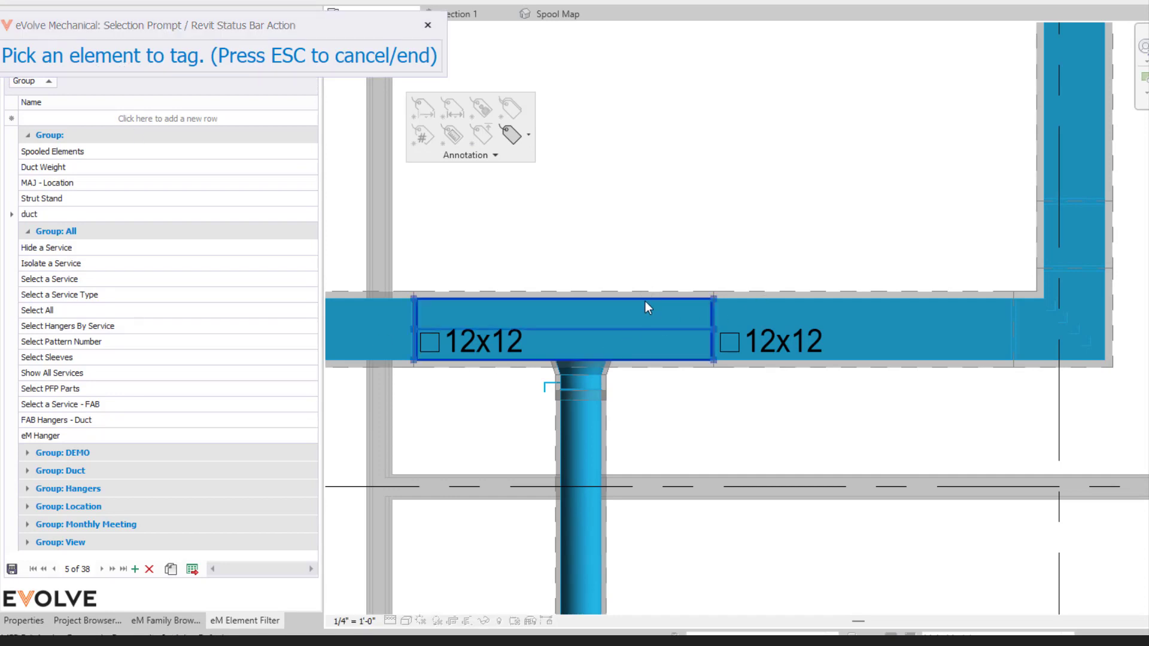
pyautogui.click(643, 311)
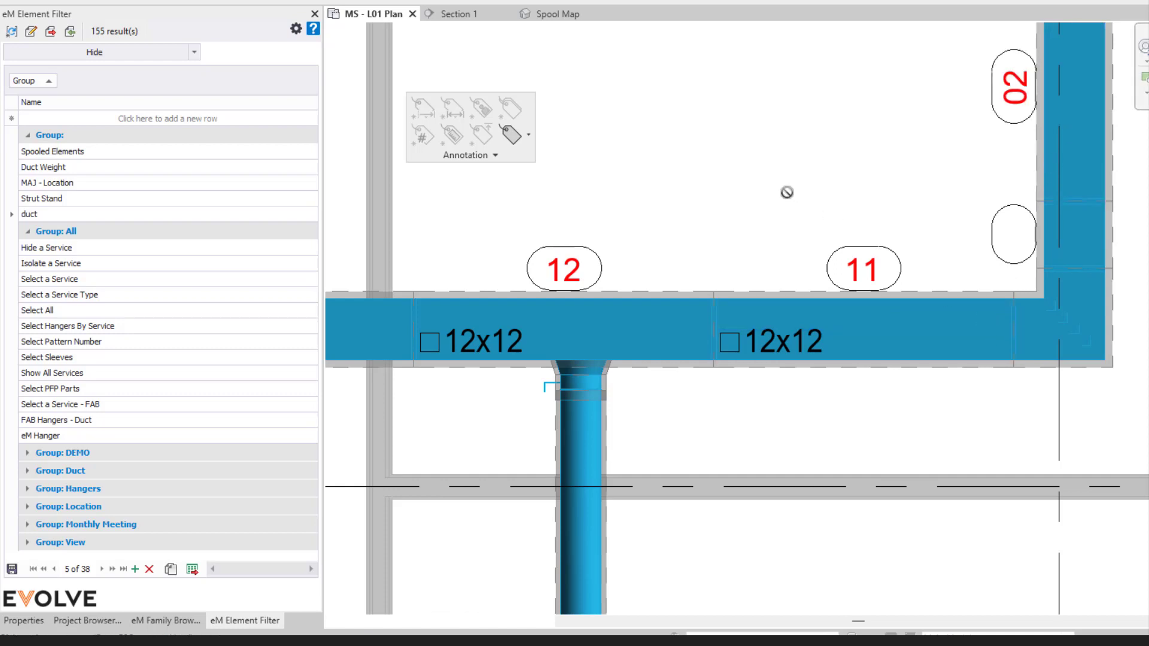
pyautogui.moveTo(779, 192)
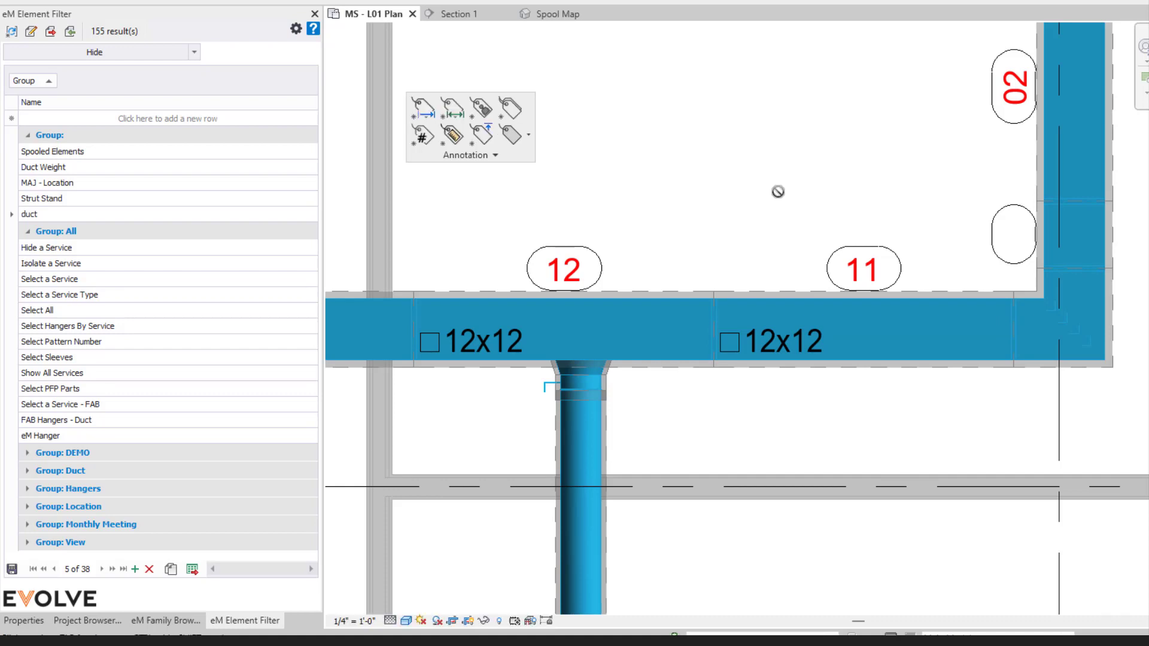
pyautogui.moveTo(526, 309)
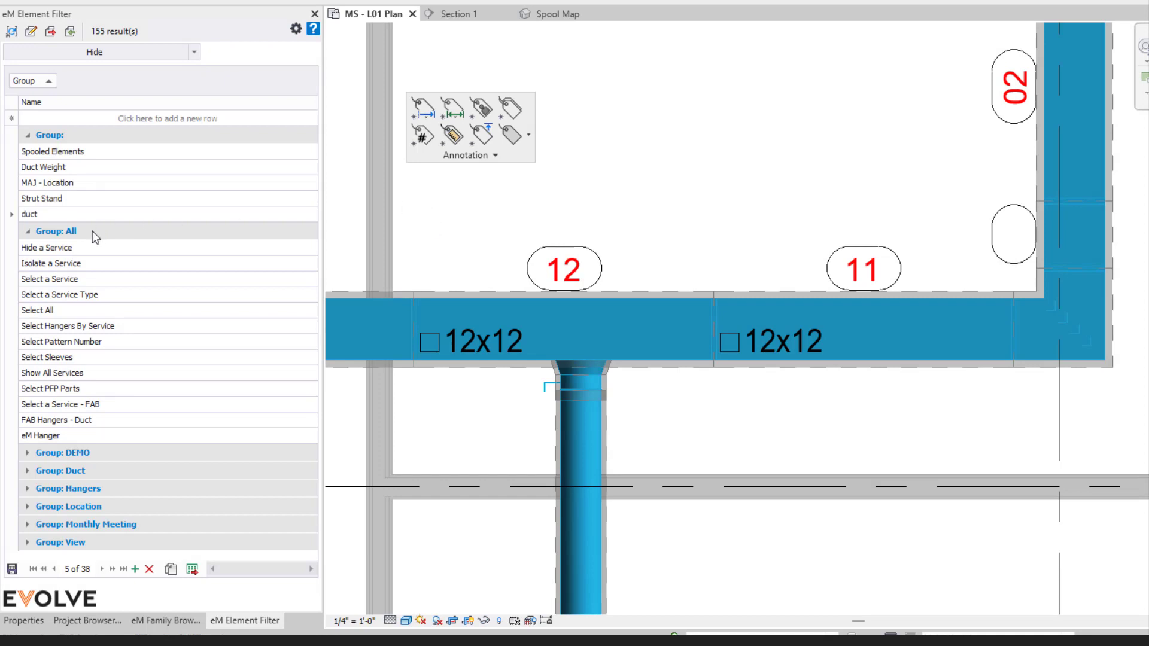
pyautogui.moveTo(144, 283)
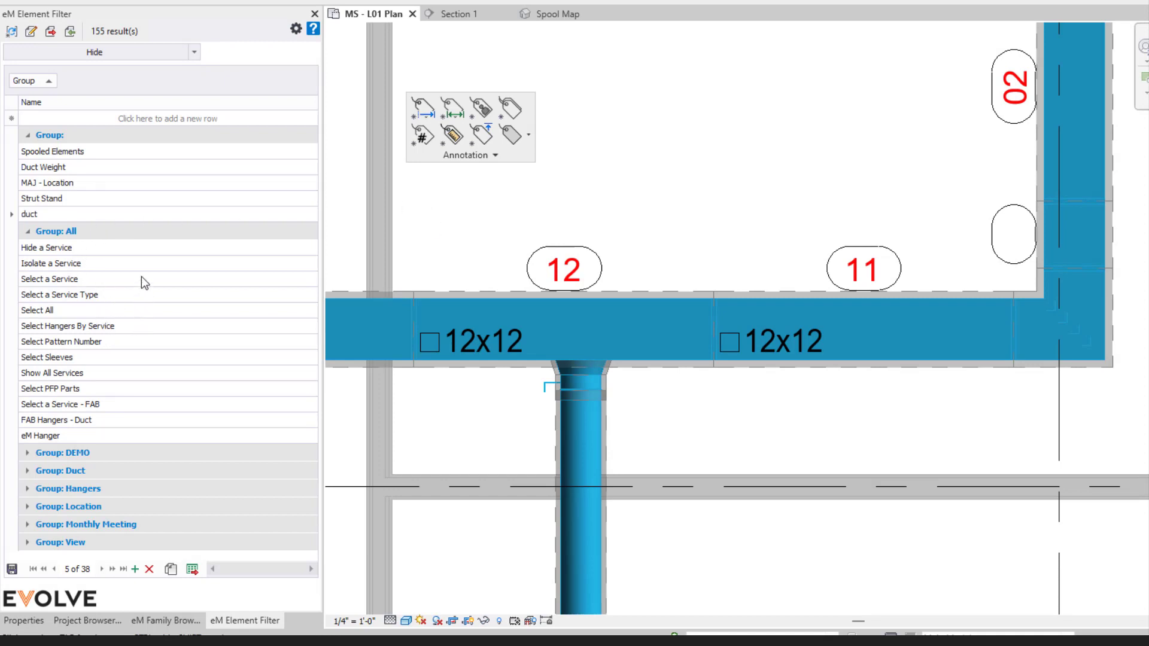
pyautogui.moveTo(69, 20)
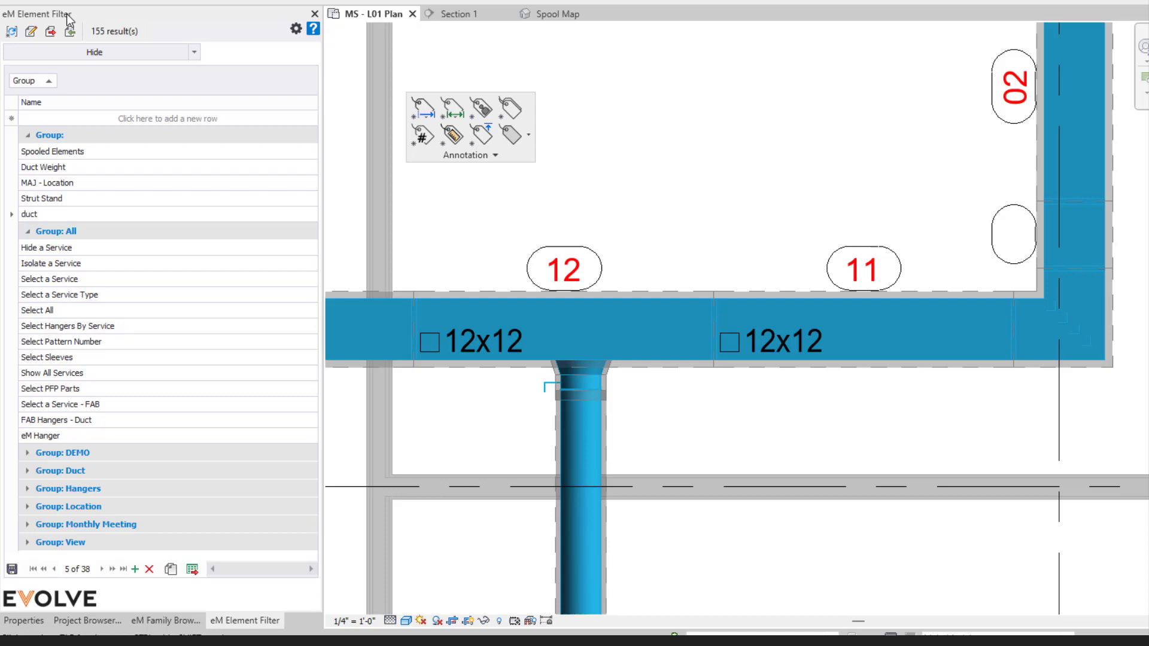
pyautogui.moveTo(46, 342)
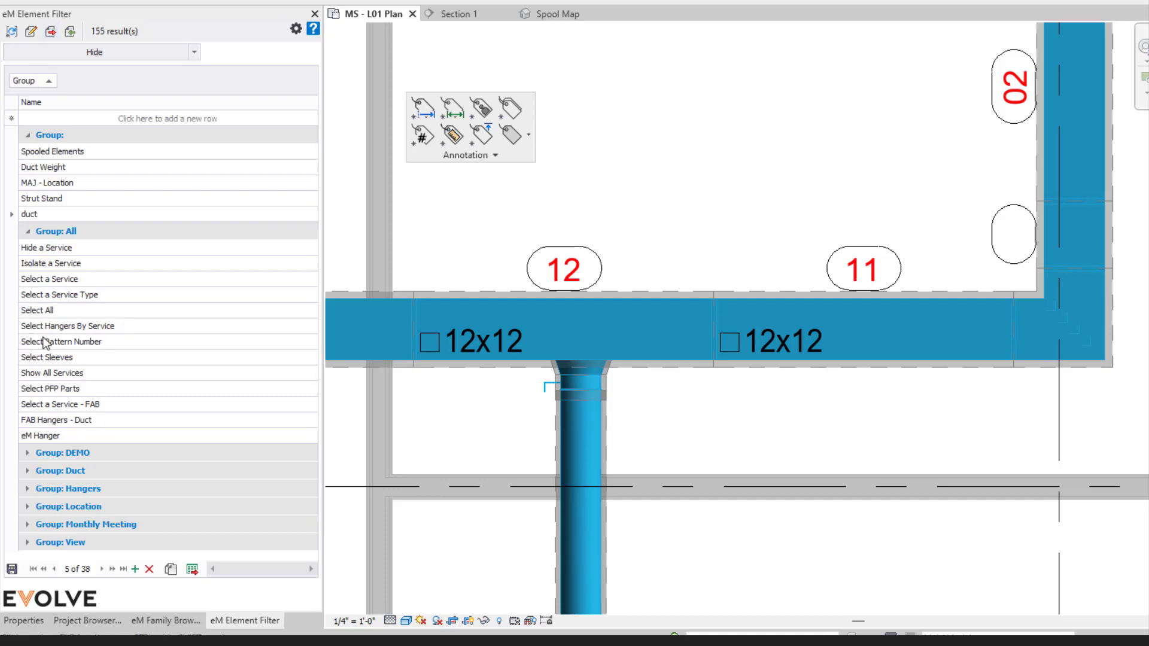
pyautogui.moveTo(182, 303)
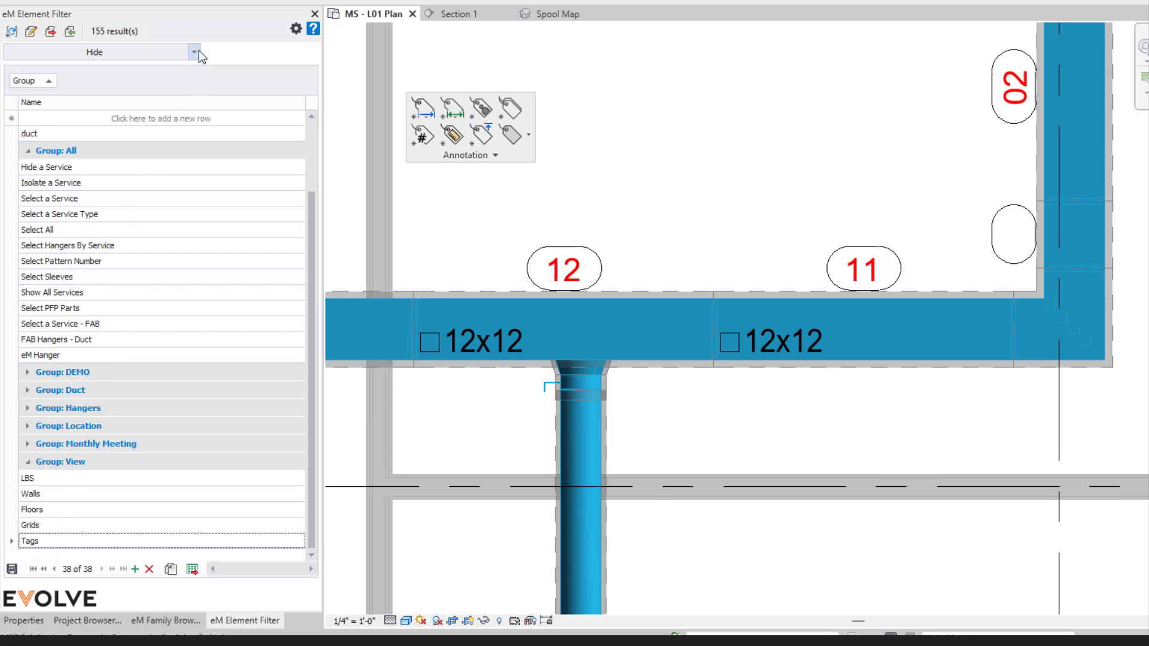
# Show the eM Element Filter with Group: All expanded to list the selection filters.
pyautogui.click(193, 52)
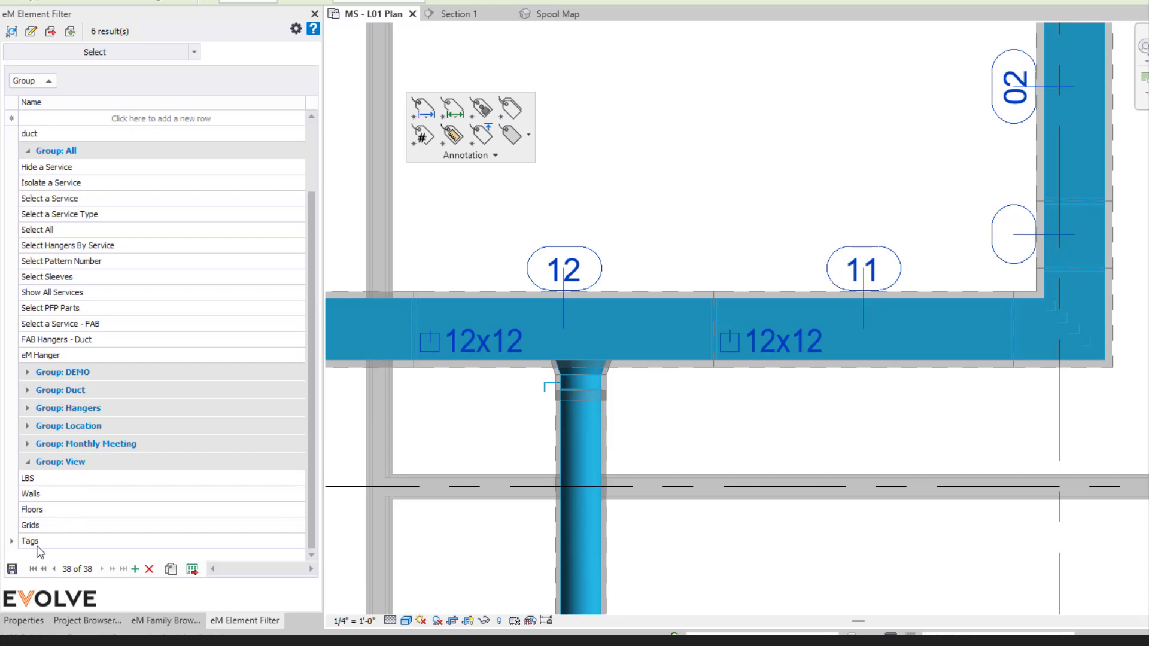
pyautogui.moveTo(663, 156)
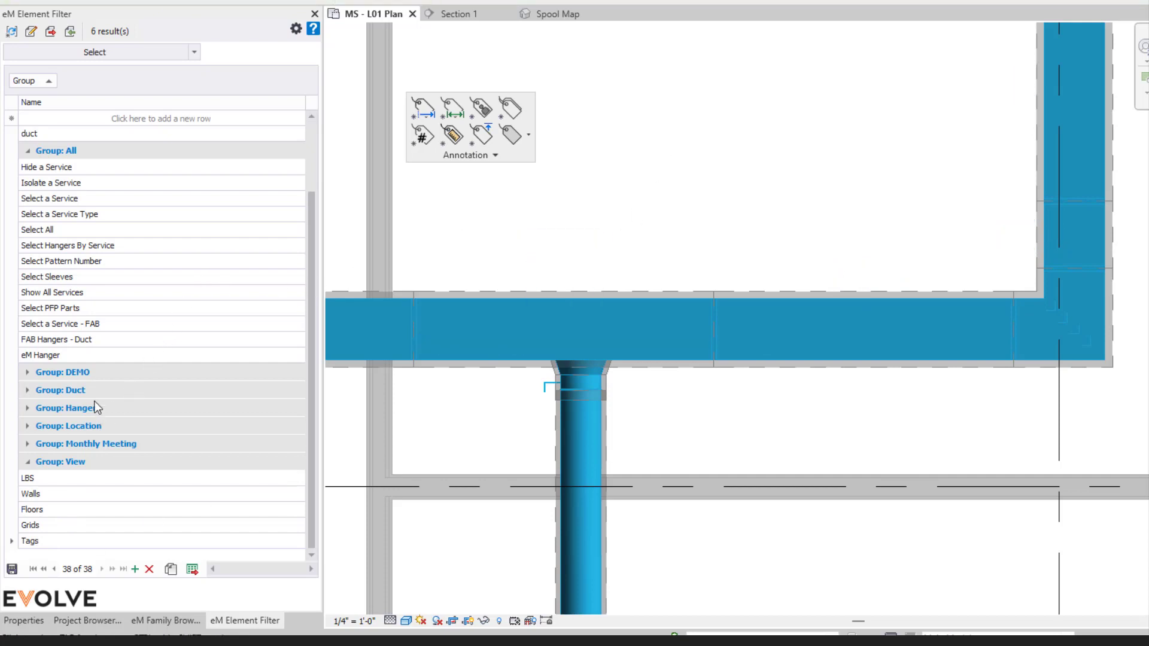
pyautogui.moveTo(78, 199)
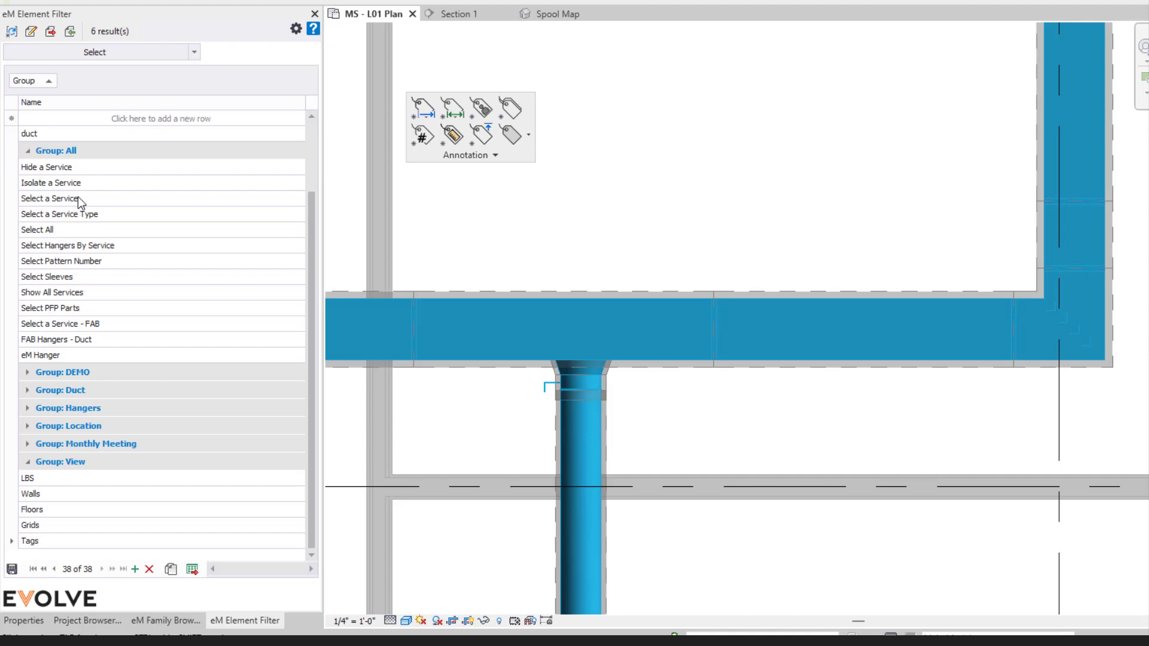
pyautogui.click(49, 198)
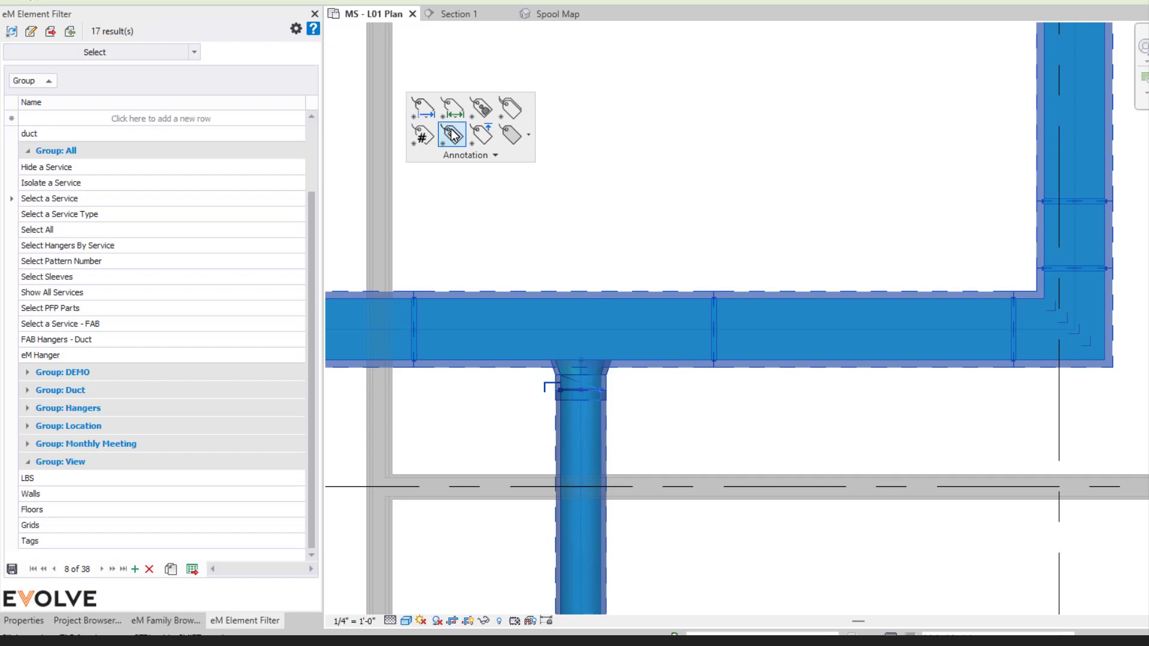
pyautogui.moveTo(453, 135)
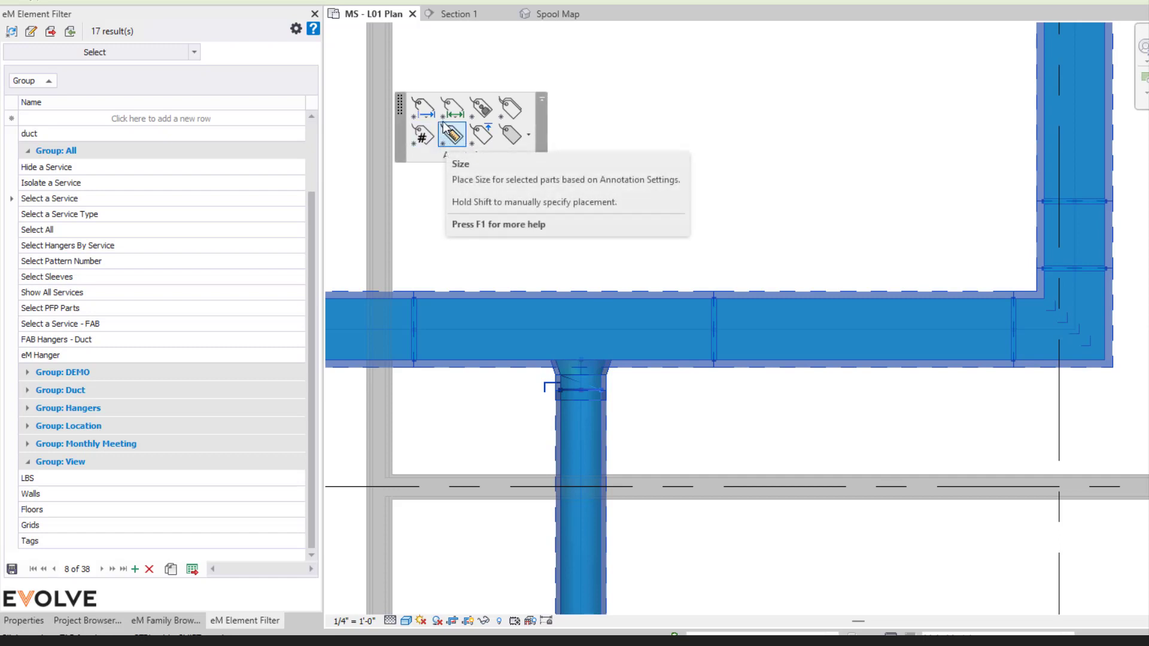
pyautogui.click(452, 134)
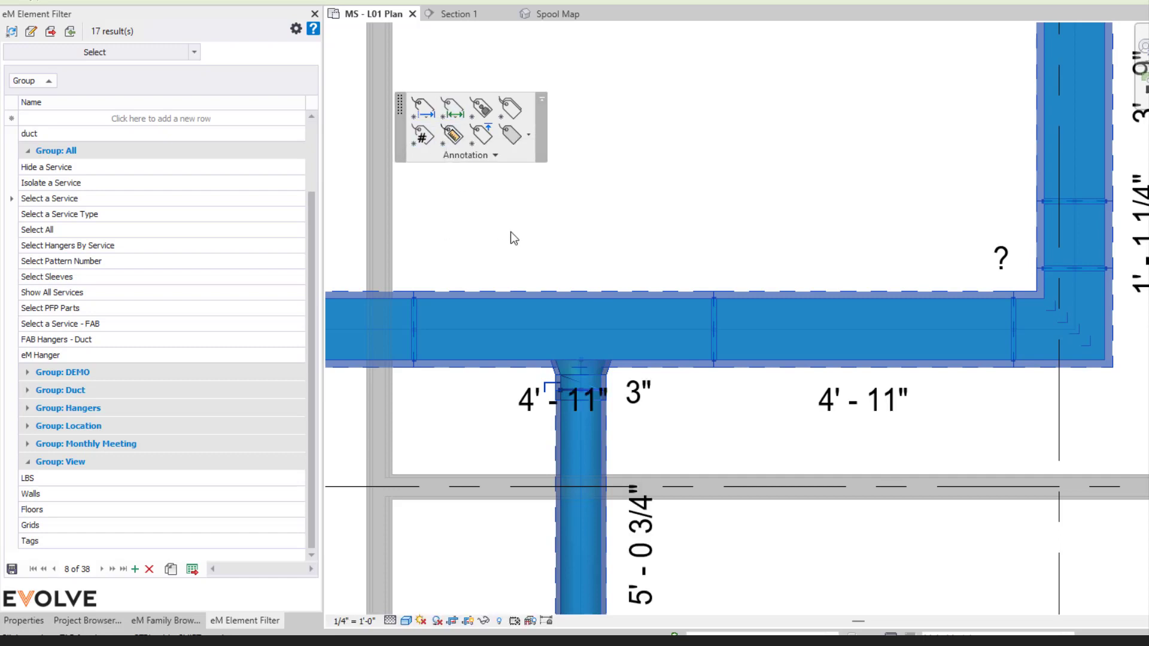
pyautogui.moveTo(451, 111)
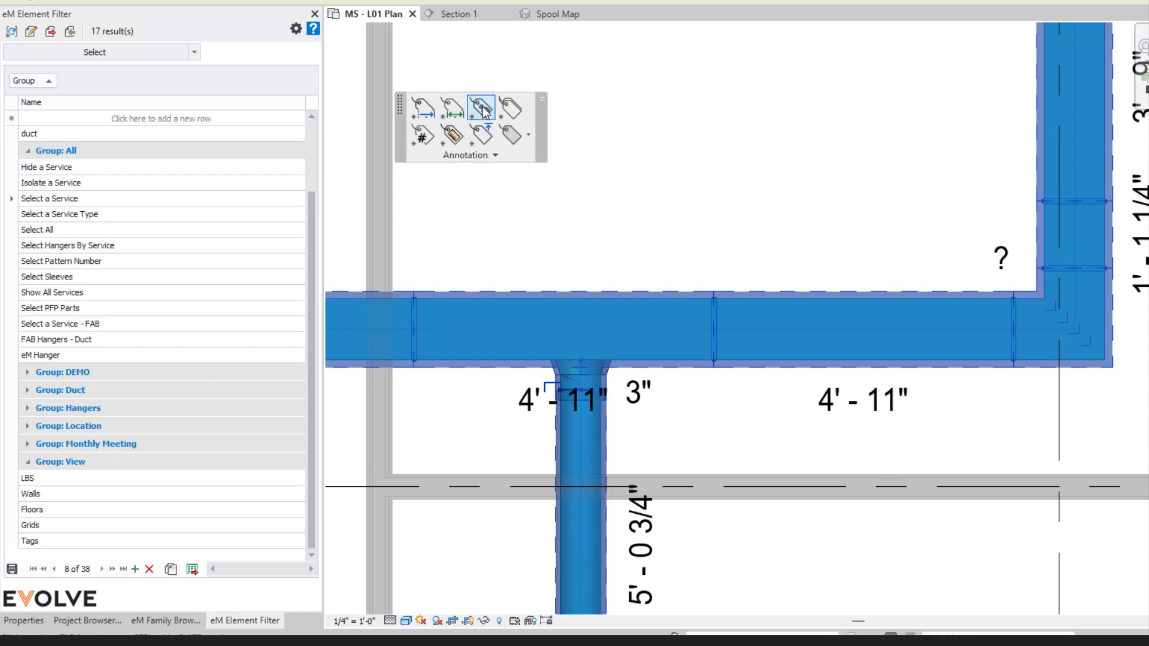
pyautogui.moveTo(512, 108)
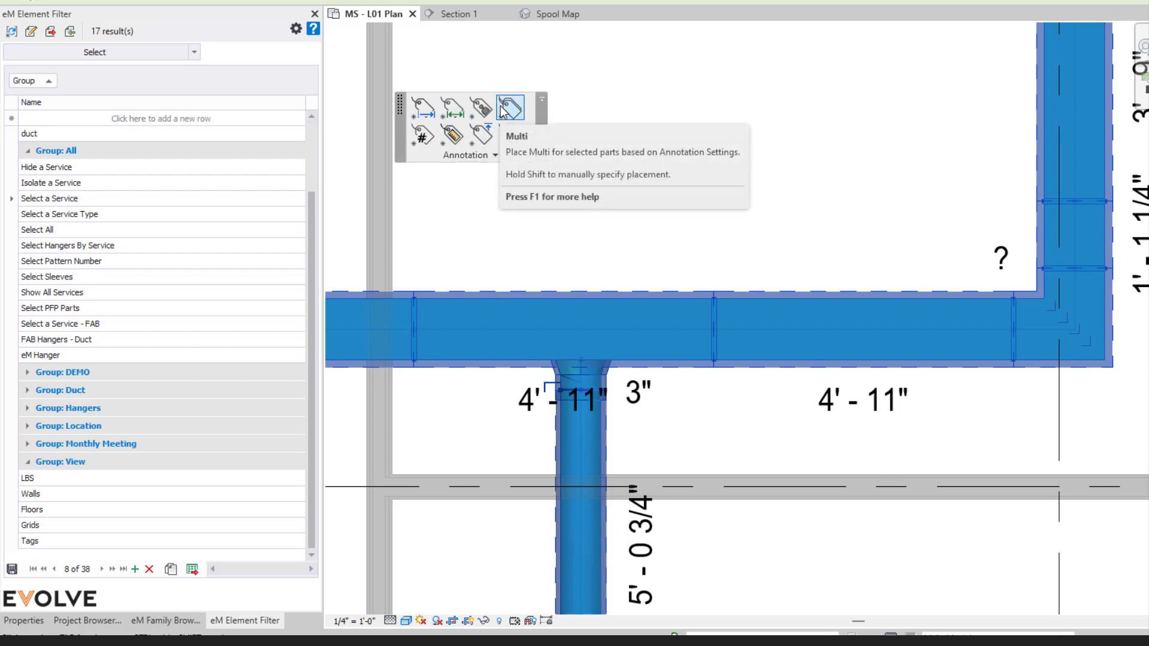
pyautogui.click(510, 107)
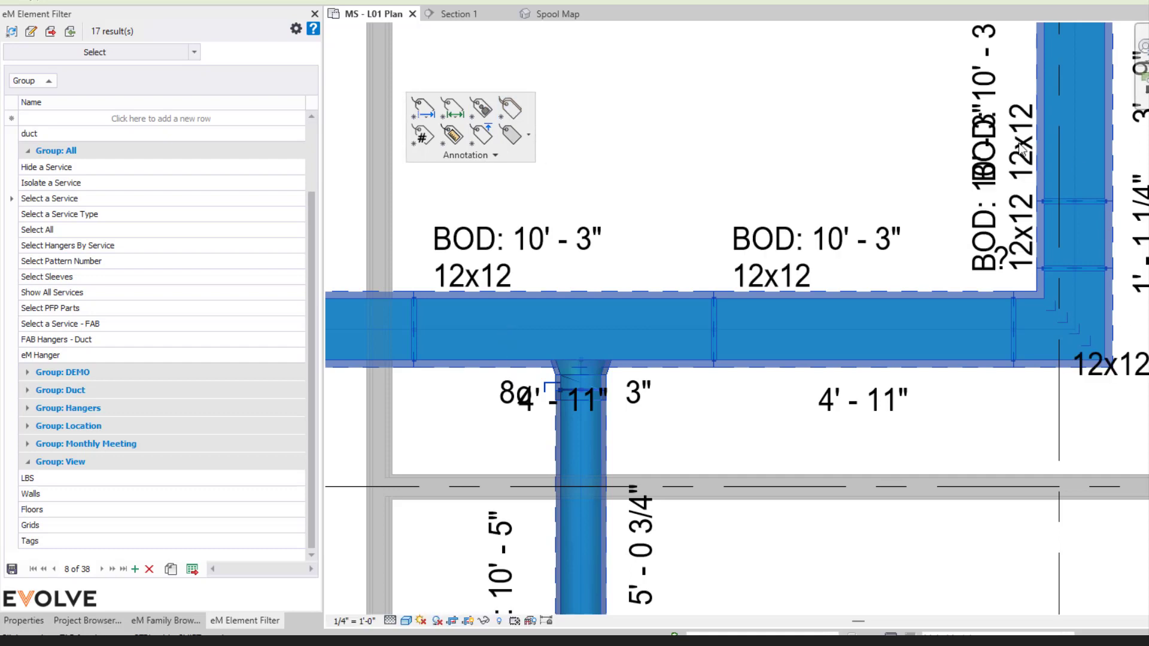
pyautogui.moveTo(647, 424)
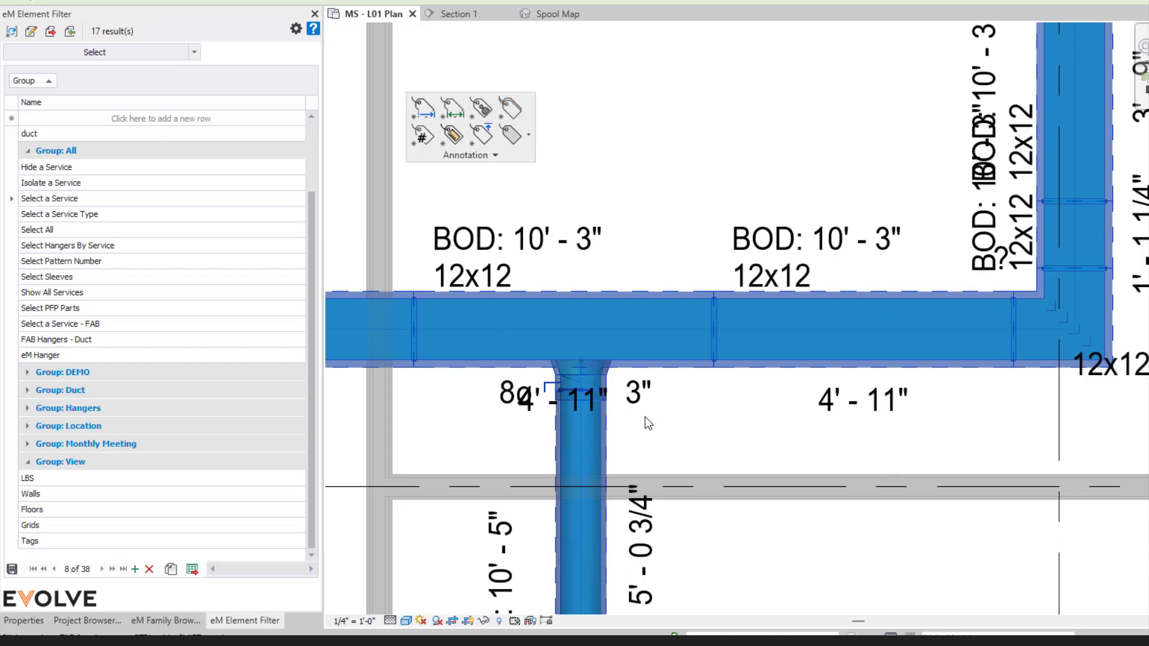
pyautogui.moveTo(646, 446)
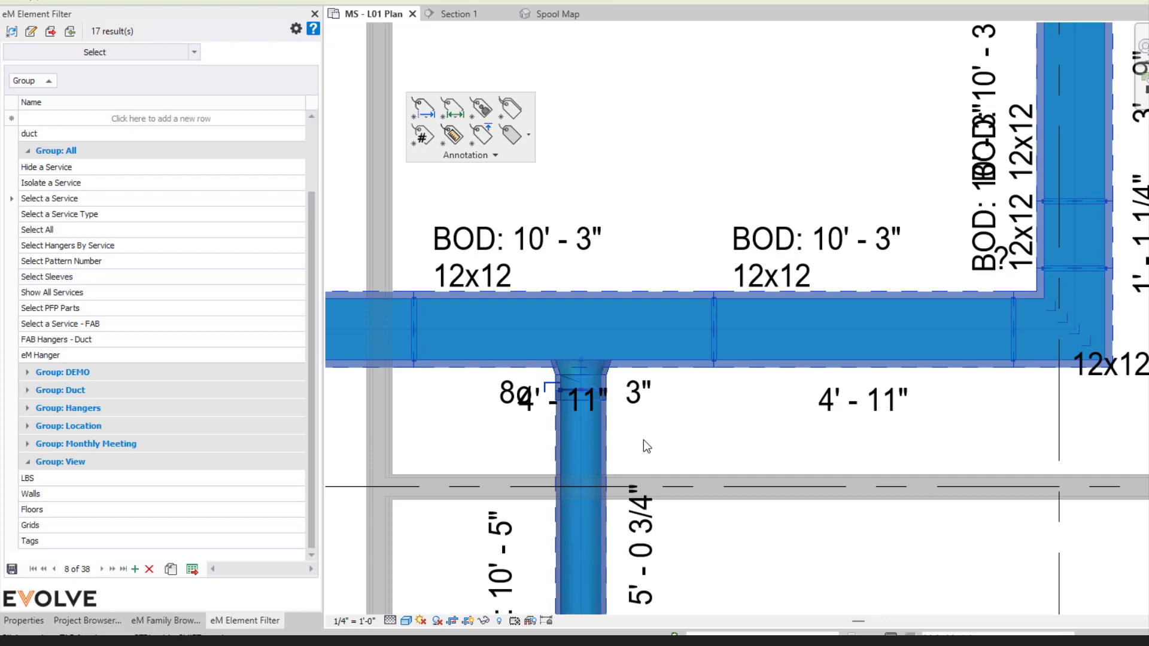
pyautogui.click(495, 154)
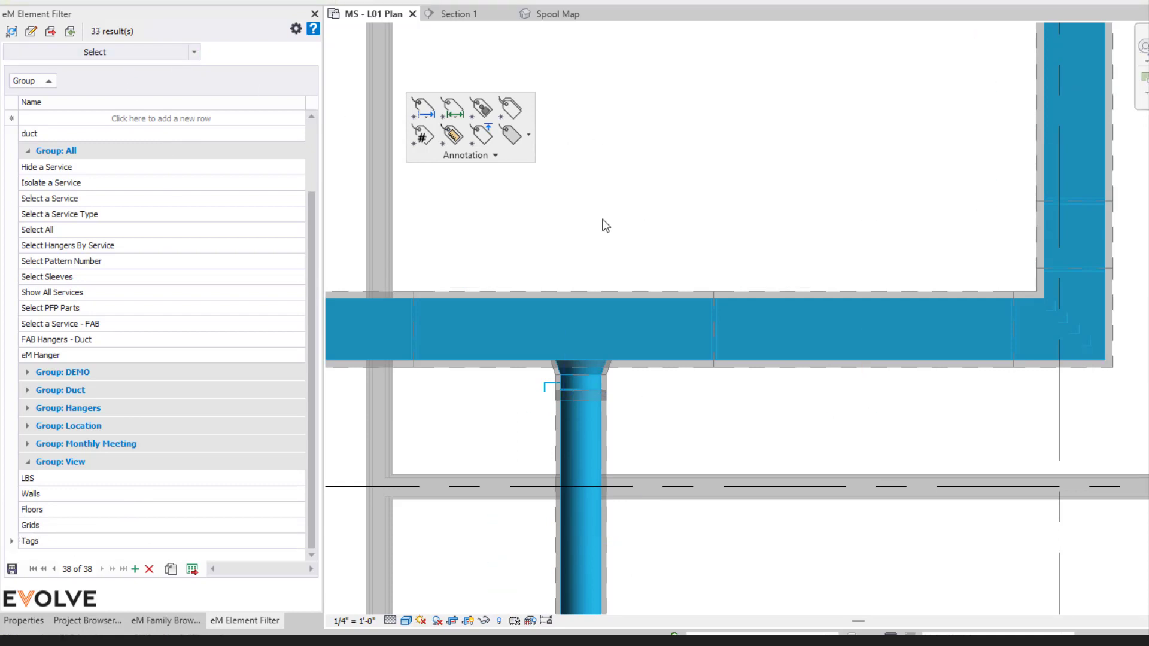
# Open Project Annotation Settings from the Annotation dropdown and expand the MEP Fabrication Ductwork tag rules.
pyautogui.click(469, 154)
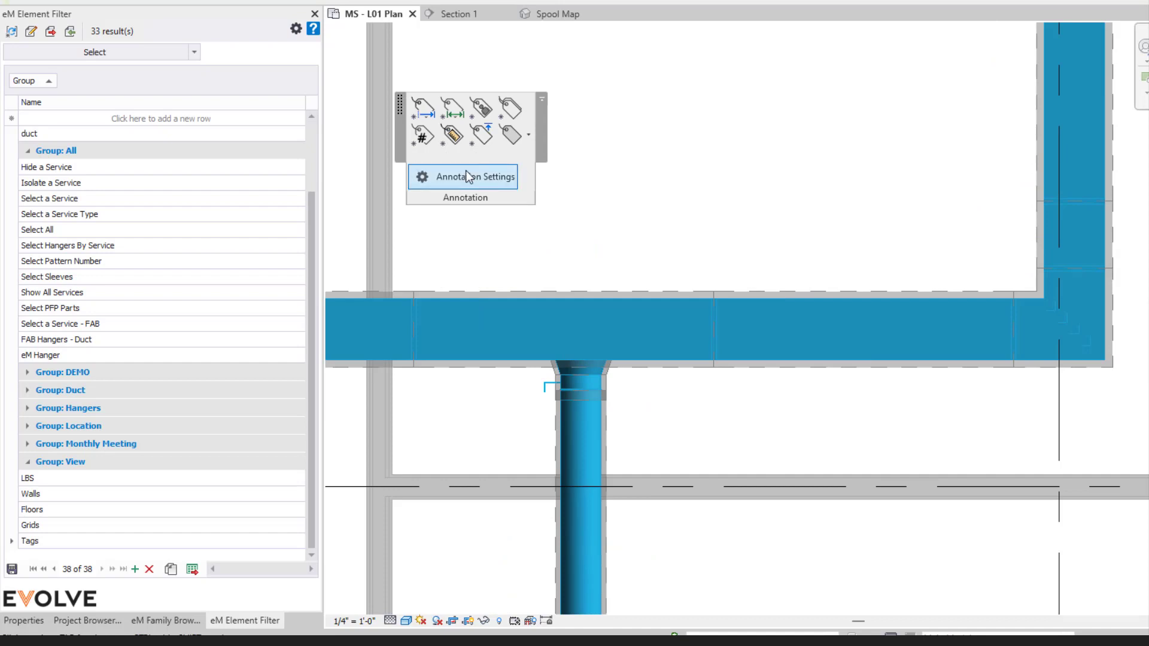
pyautogui.moveTo(503, 178)
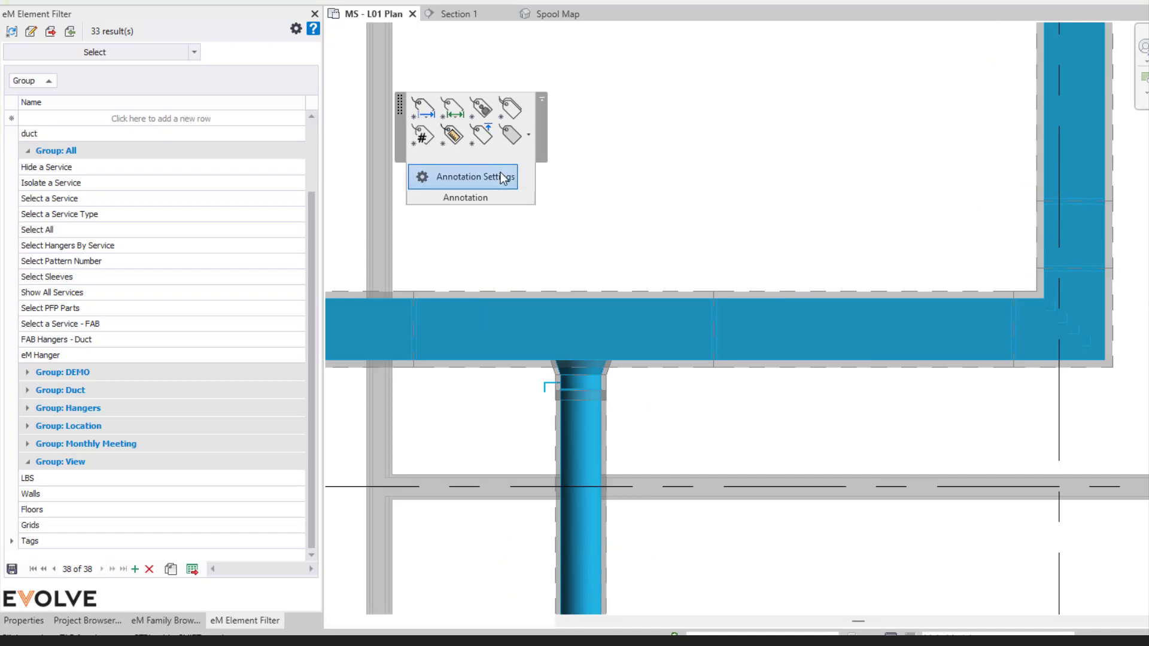
pyautogui.click(463, 176)
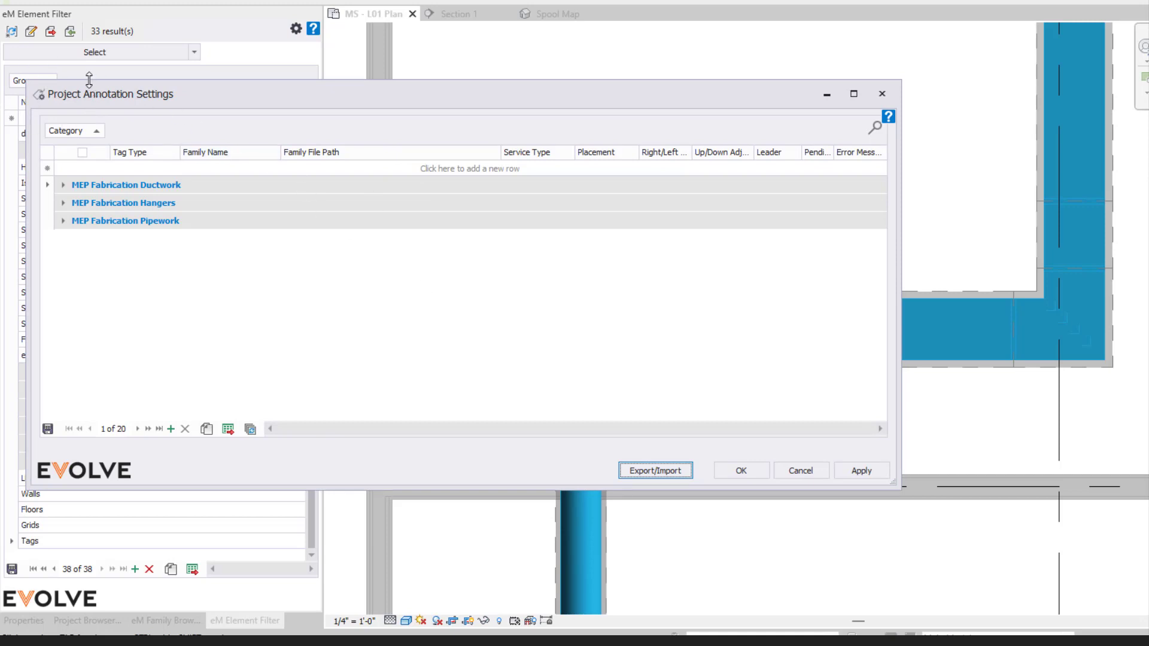
pyautogui.click(63, 185)
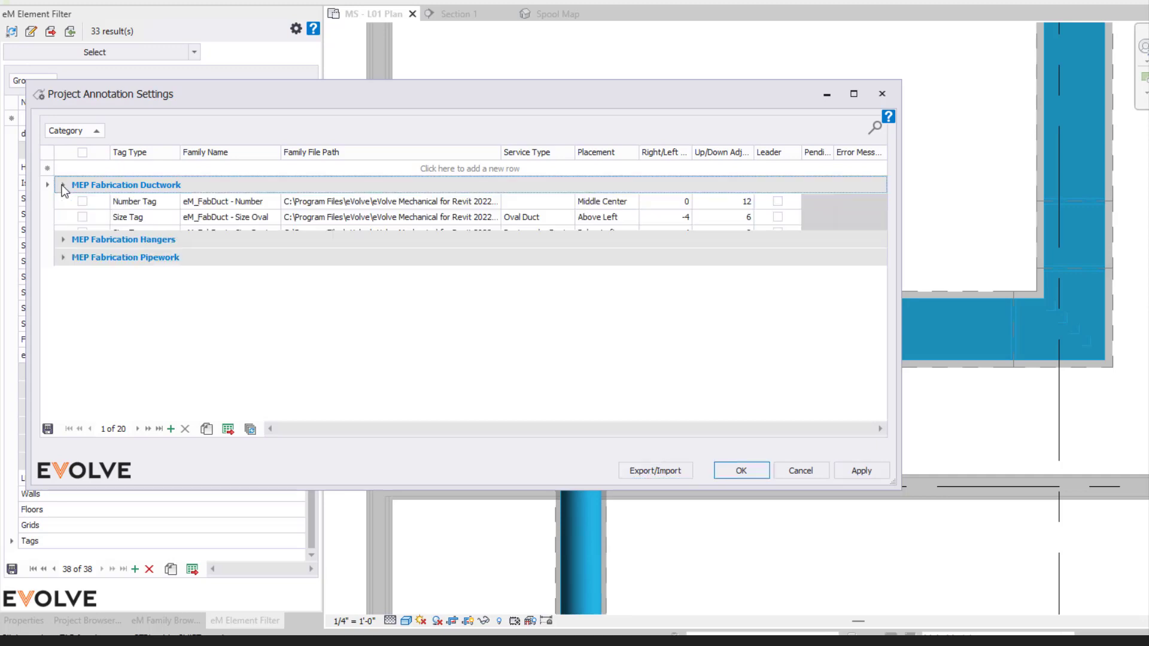
pyautogui.click(63, 185)
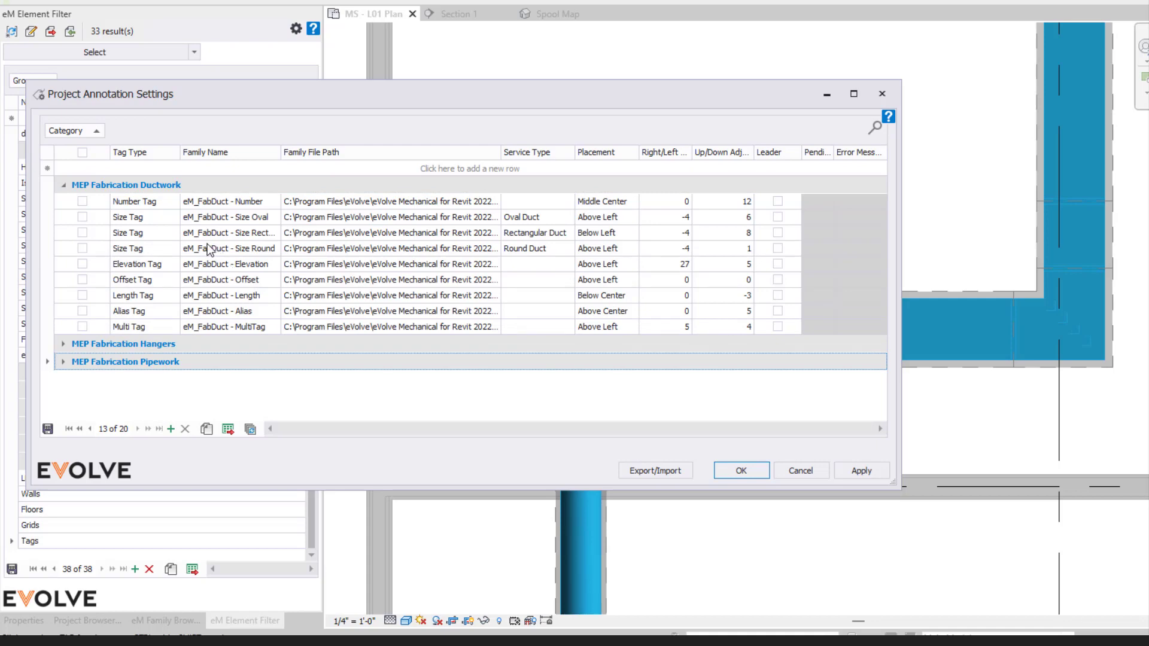
pyautogui.moveTo(120, 202)
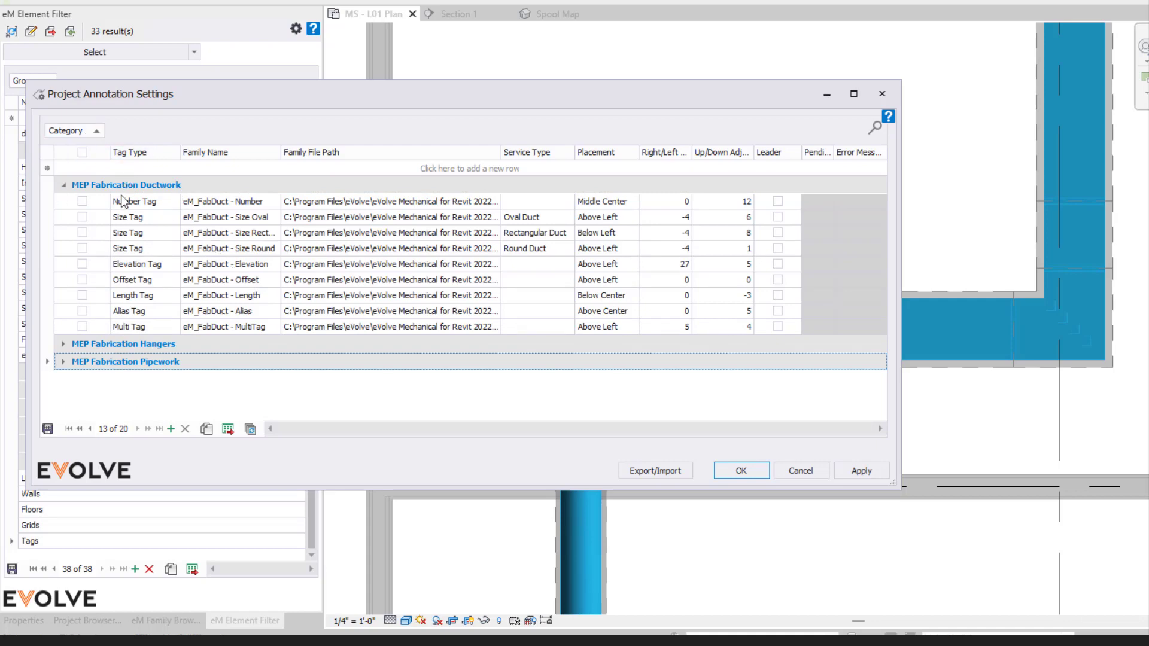
pyautogui.click(131, 151)
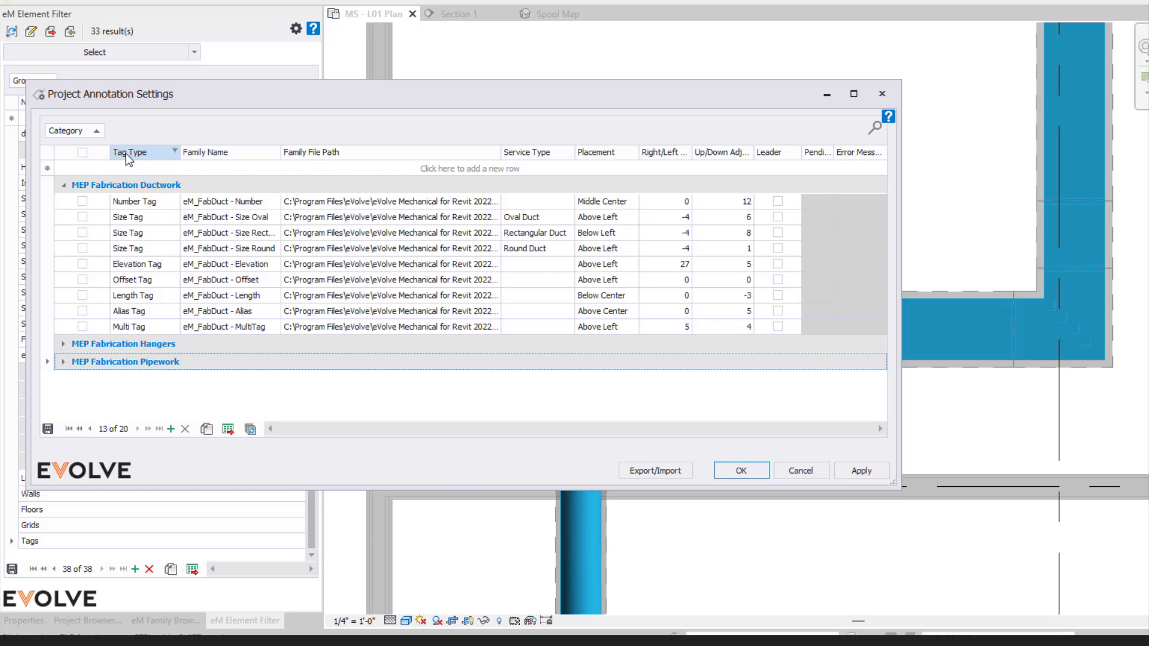
pyautogui.moveTo(127, 208)
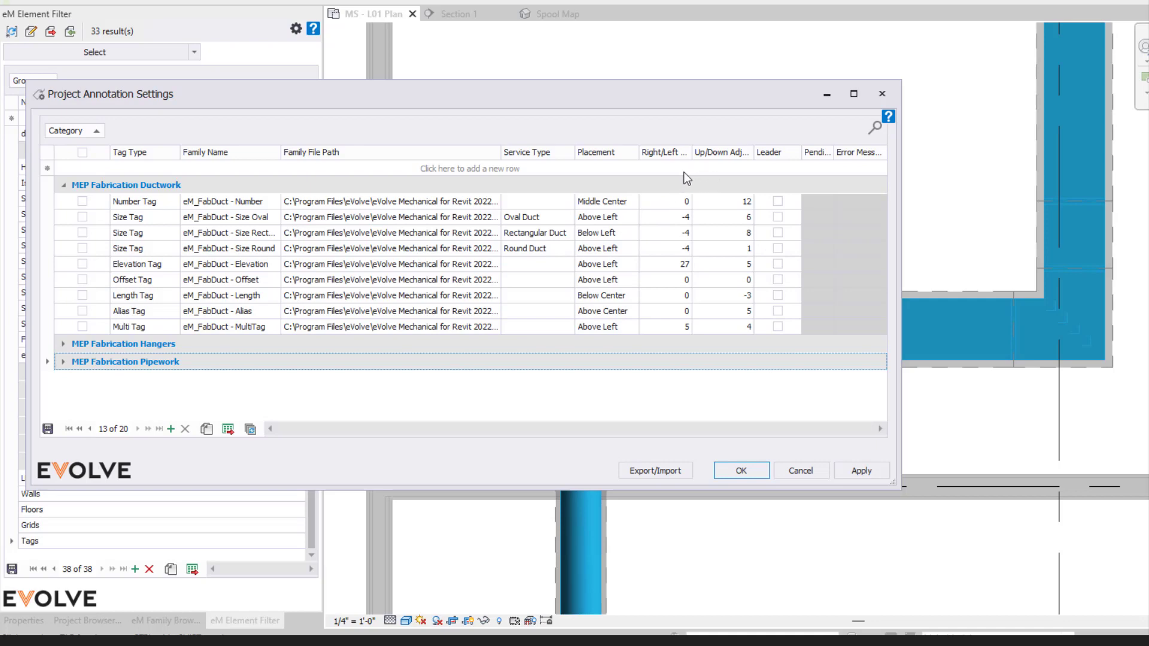
pyautogui.moveTo(467, 260)
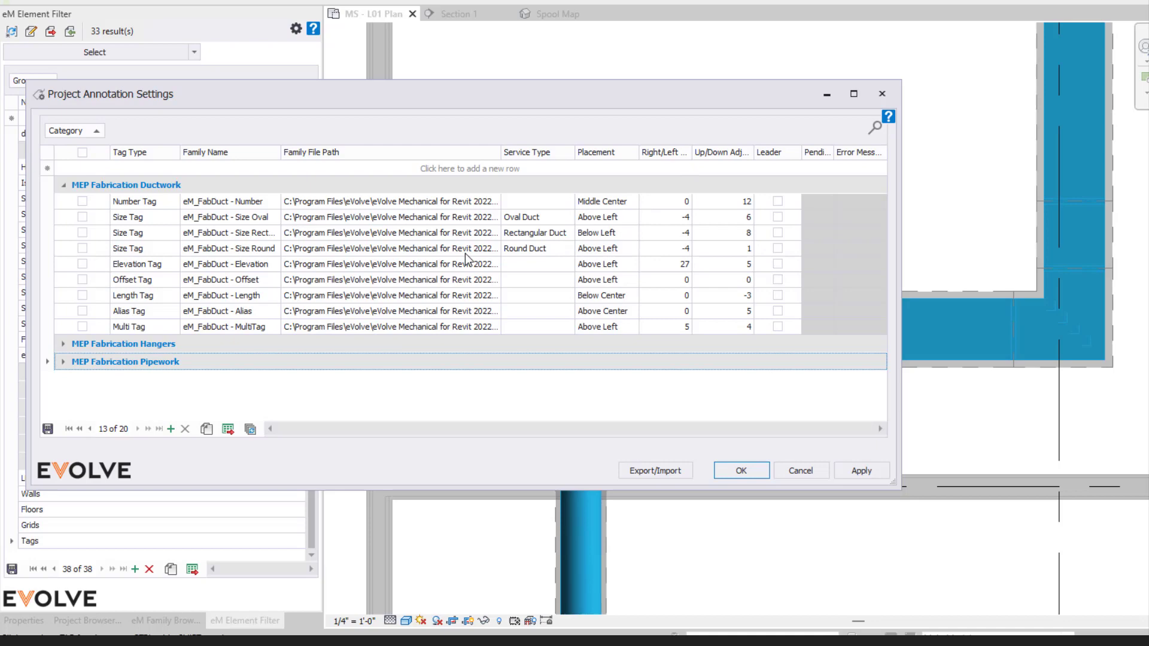
pyautogui.moveTo(557, 240)
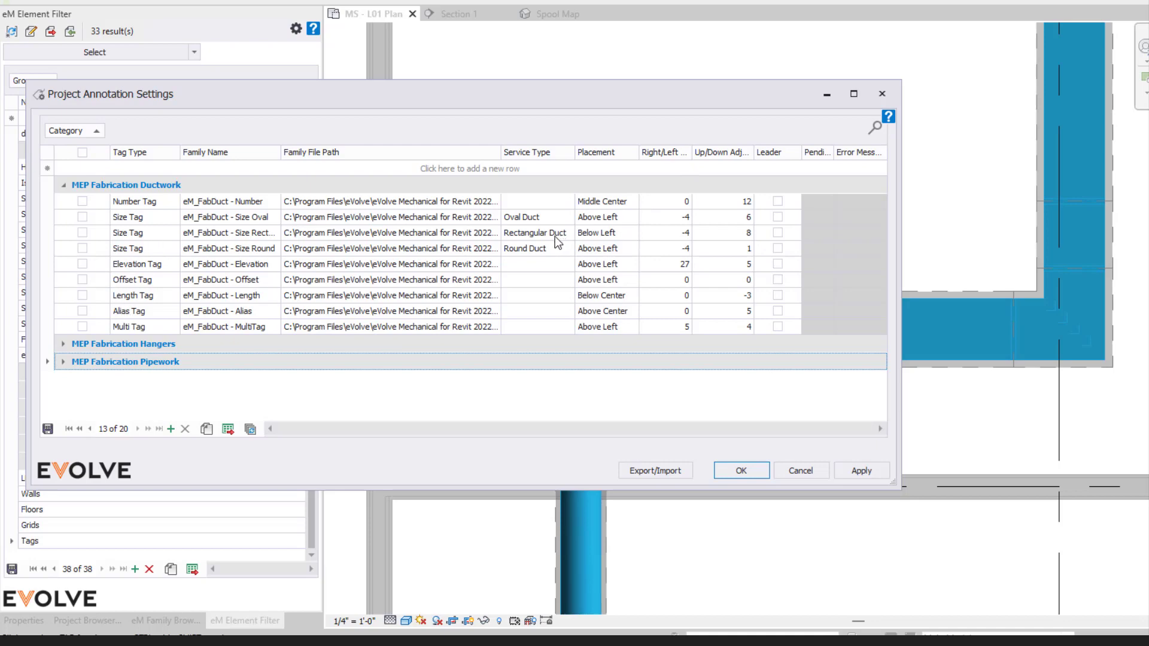
# Check the Rectangular Duct Size Tag rule and set its Up/Down Adjust to 8.
pyautogui.click(82, 232)
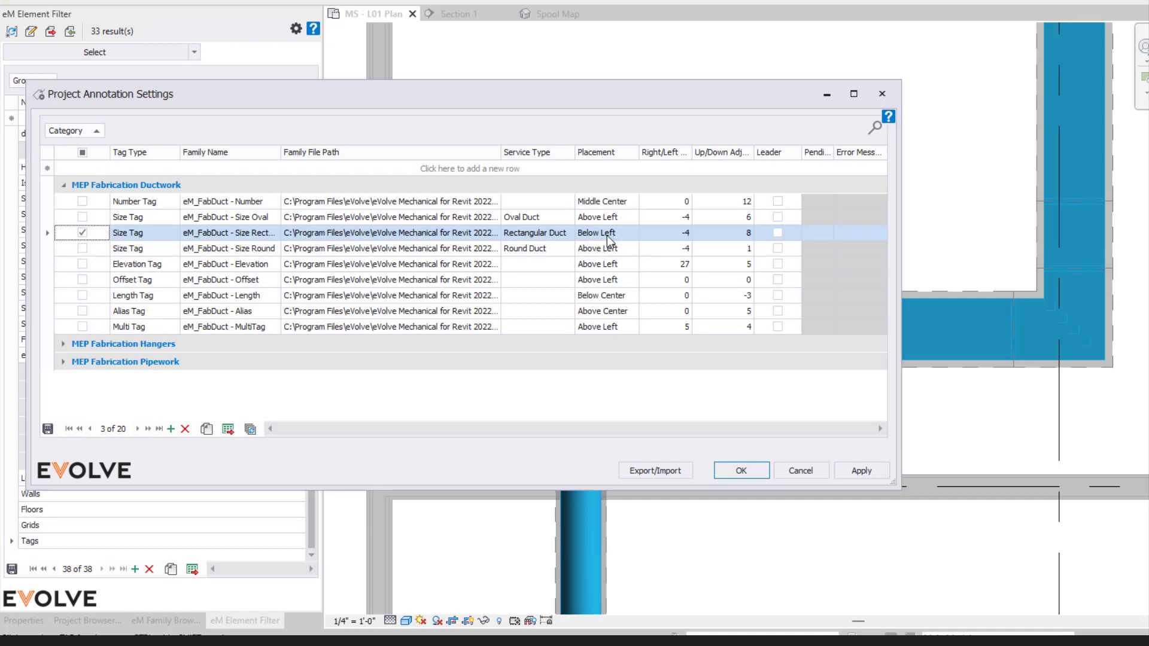
pyautogui.moveTo(670, 236)
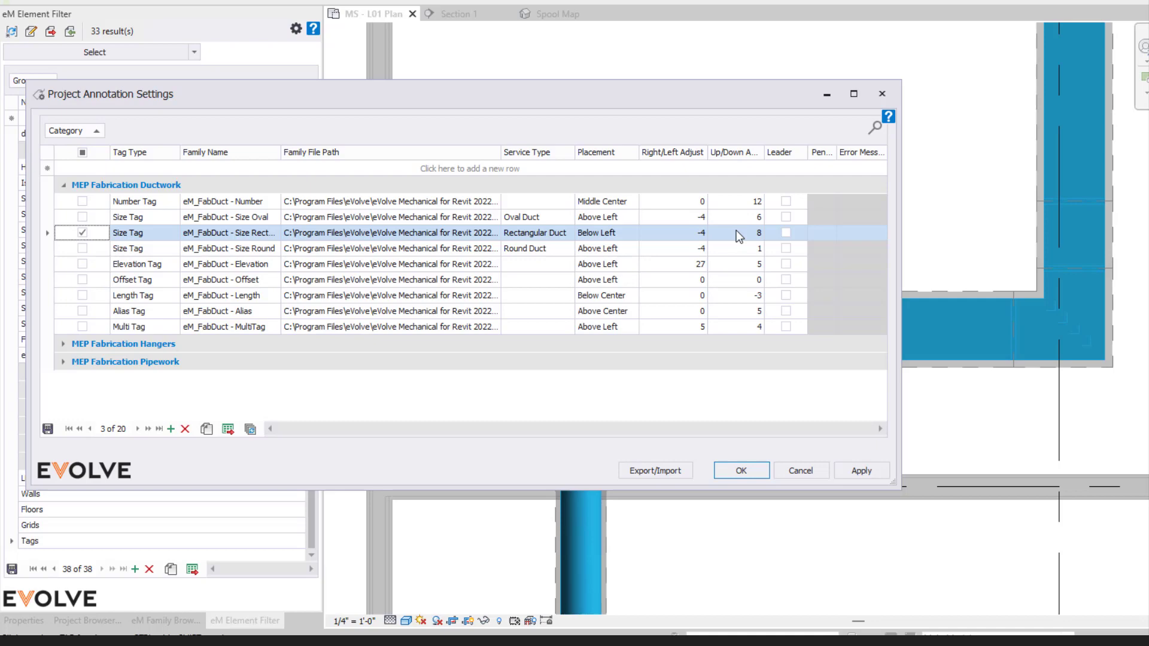
pyautogui.click(757, 229)
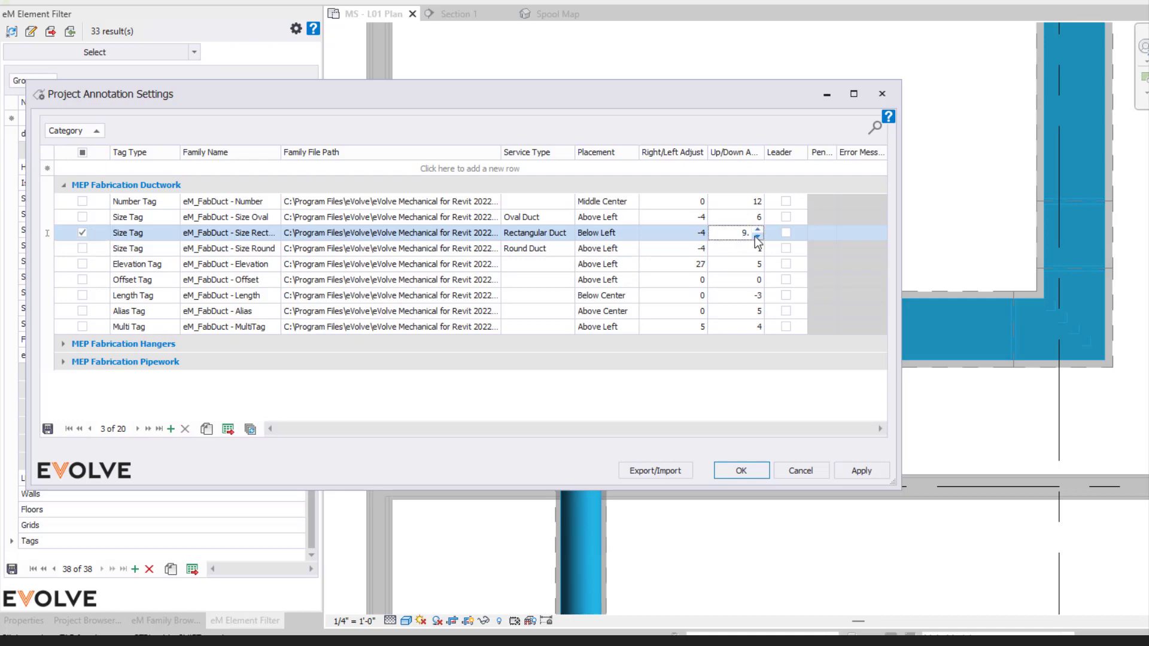
pyautogui.click(758, 236)
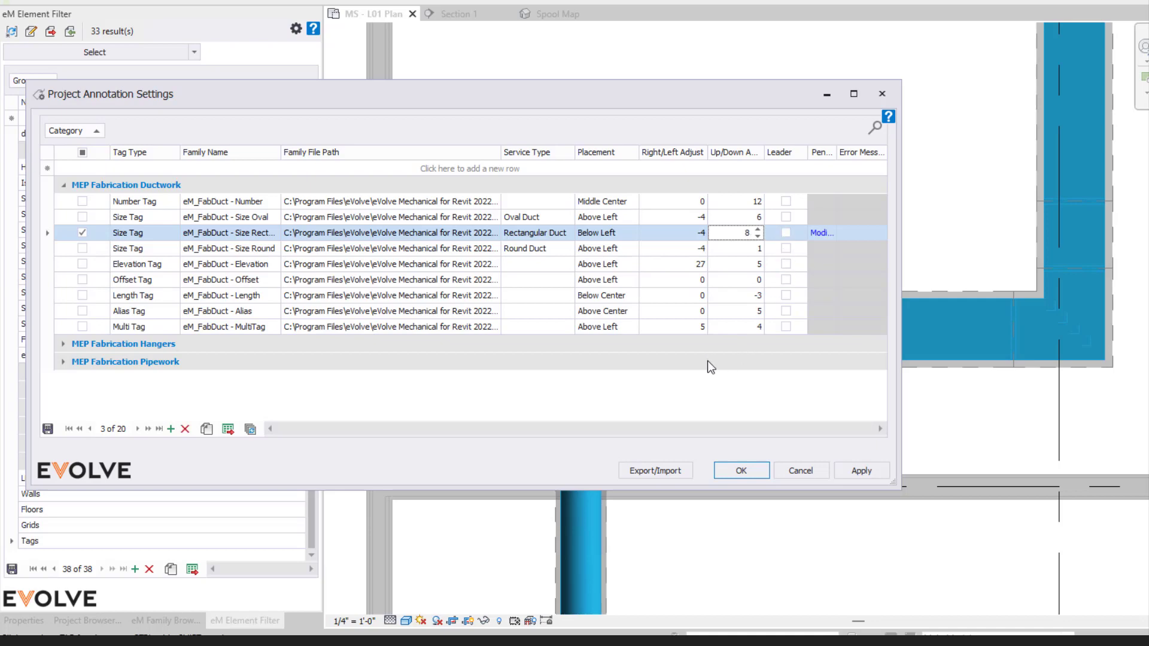
pyautogui.moveTo(532, 273)
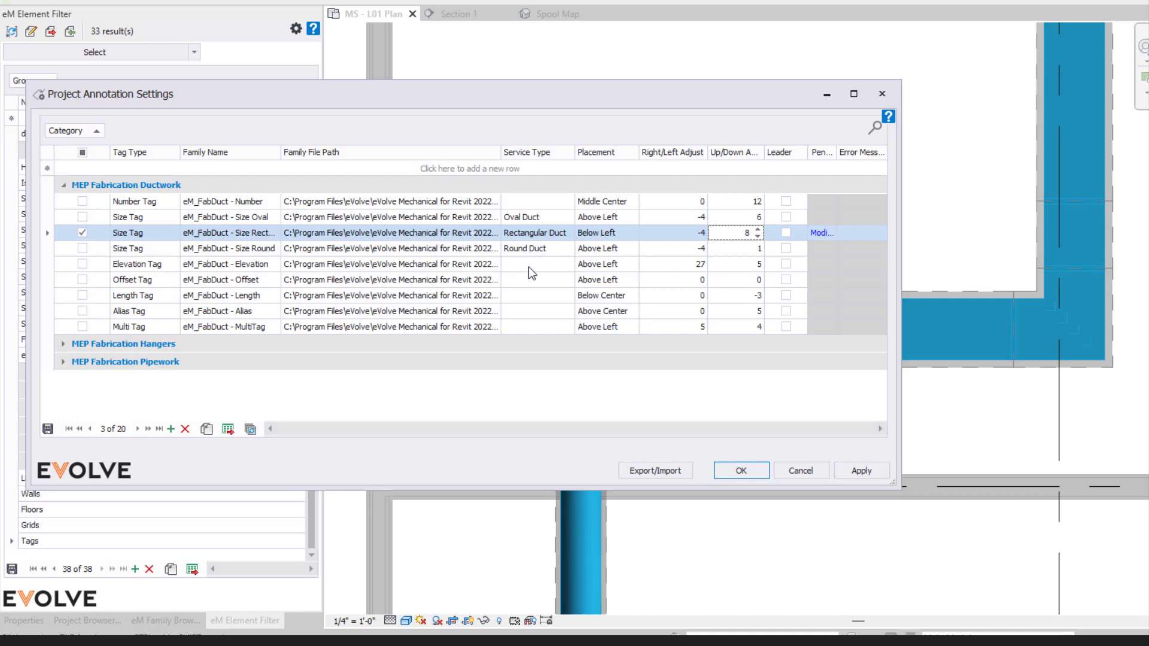
pyautogui.moveTo(507, 179)
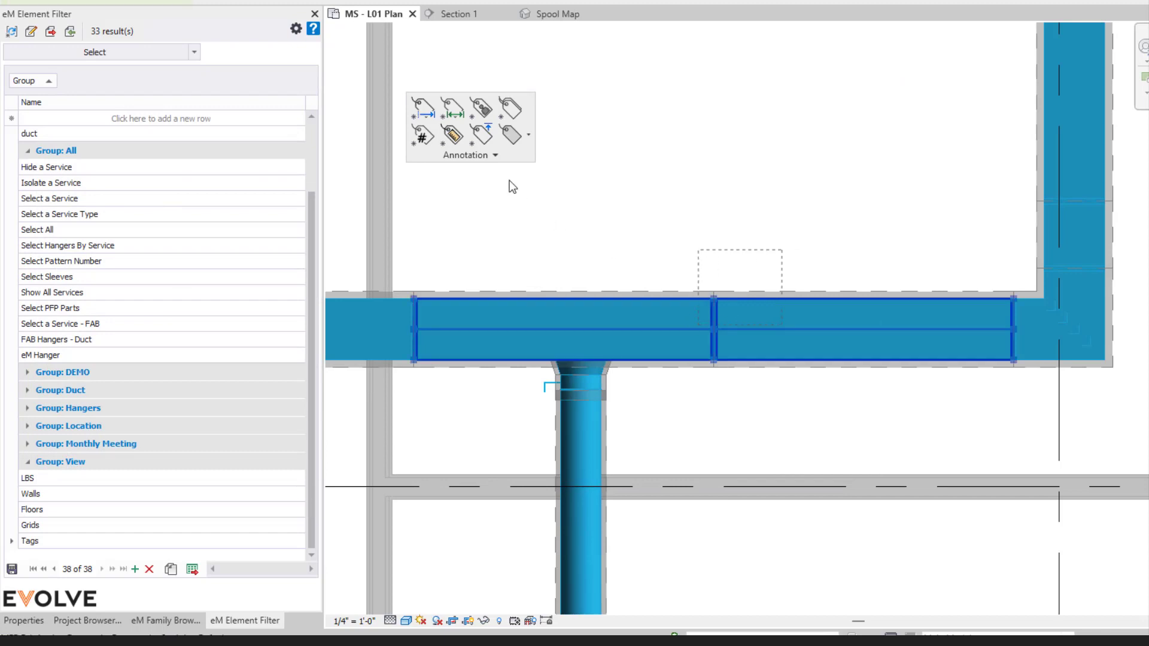
pyautogui.moveTo(451, 135)
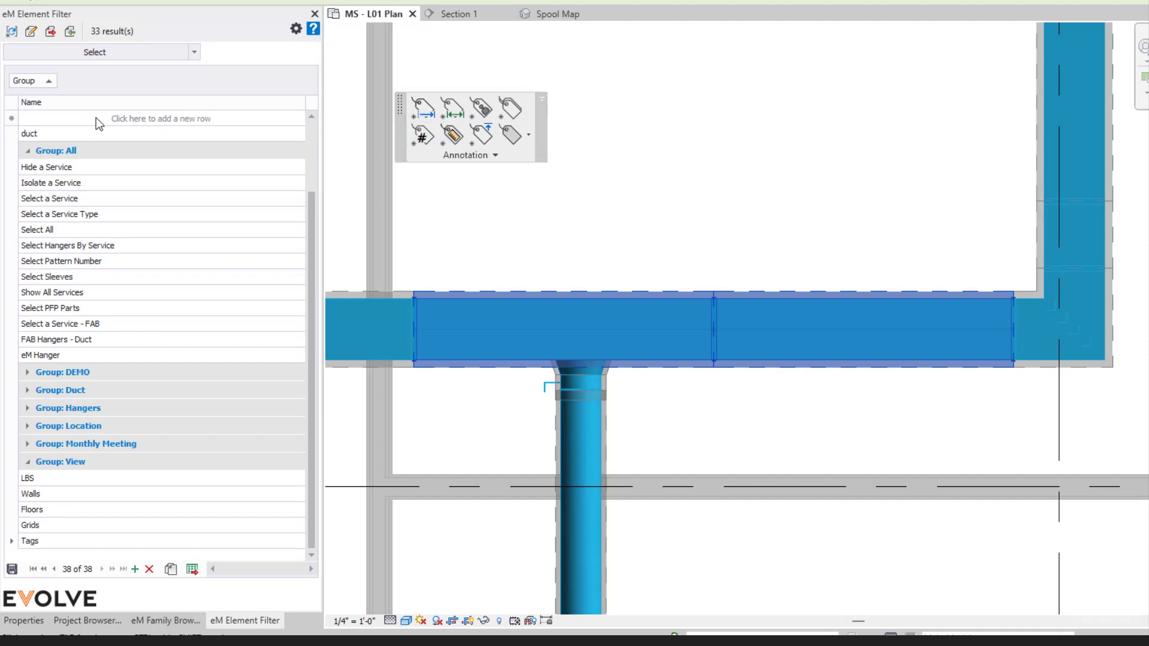
pyautogui.moveTo(451, 137)
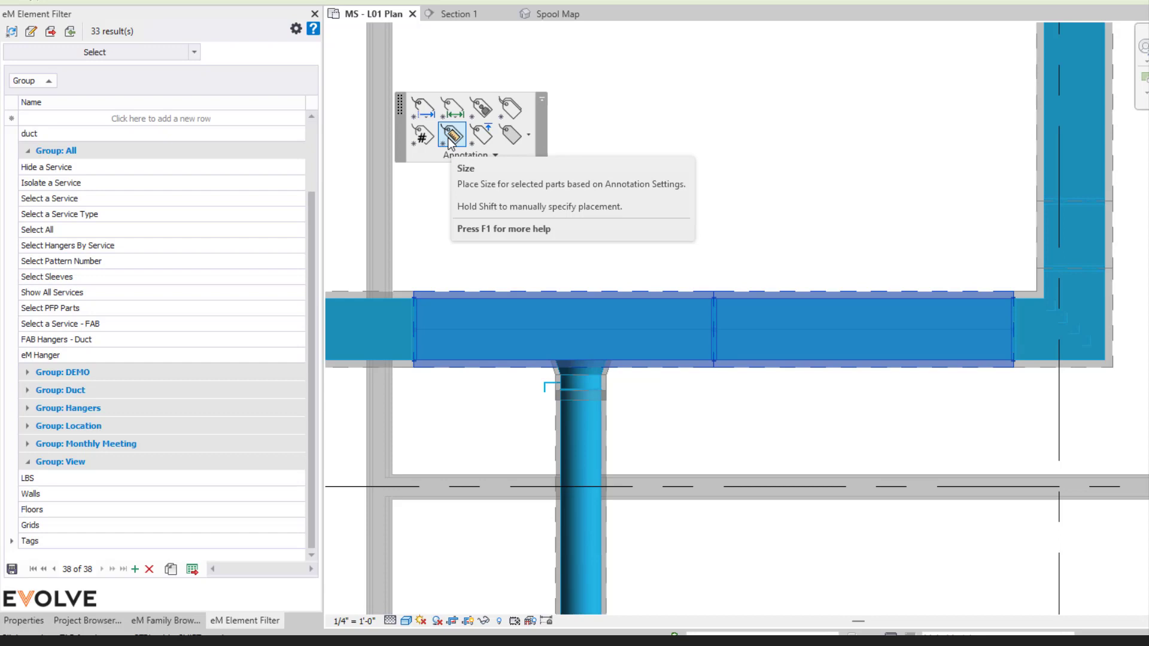
# Run Size on the two horizontal ducts to place 12x12 tags using the updated settings.
pyautogui.click(452, 136)
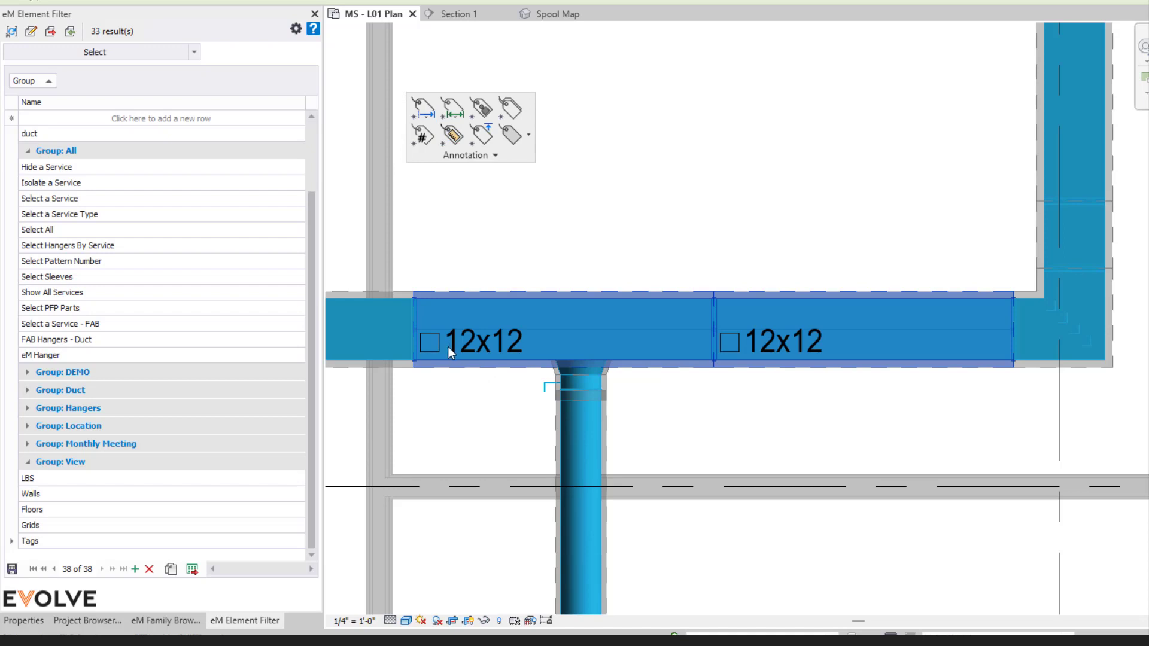
pyautogui.moveTo(469, 354)
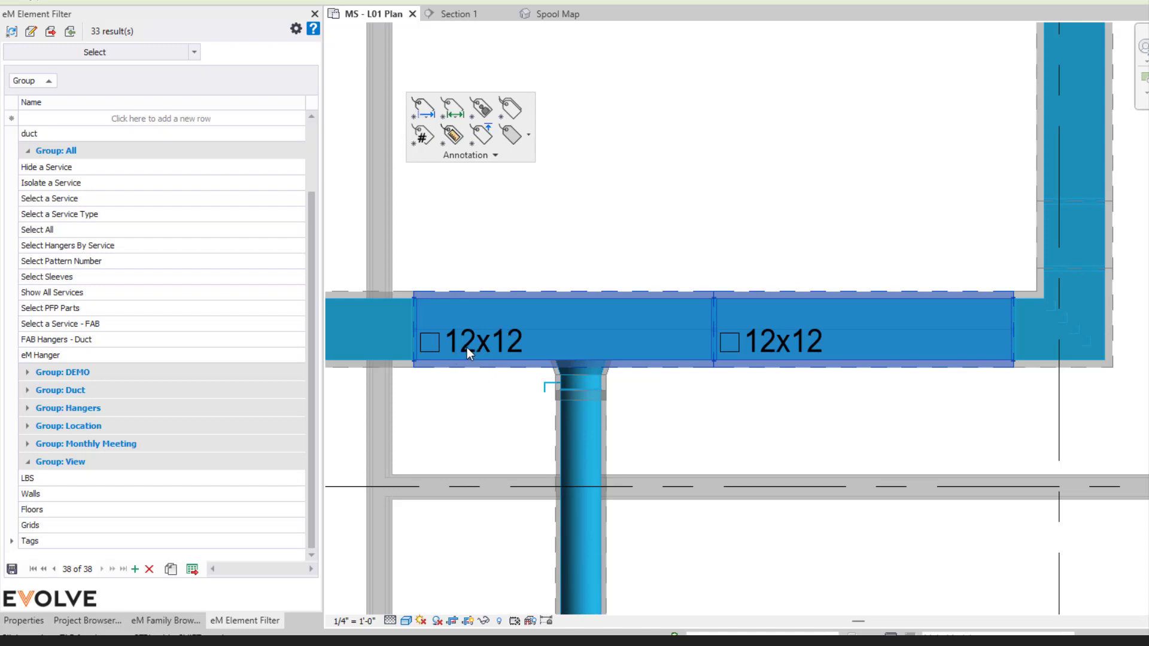
pyautogui.moveTo(775, 369)
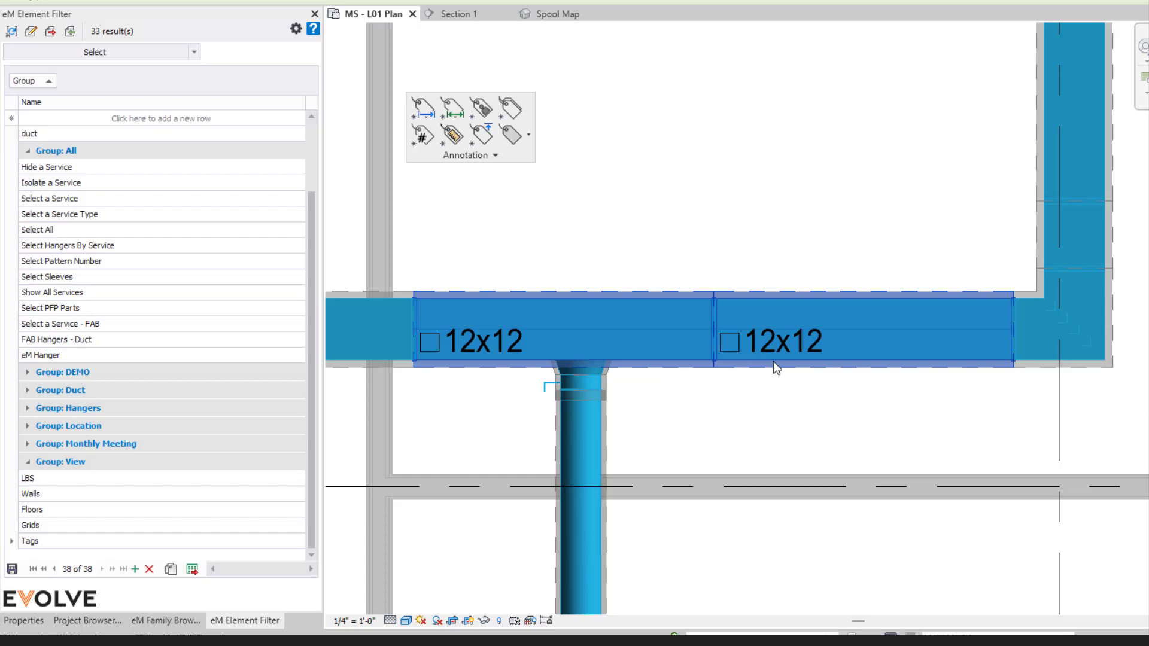
pyautogui.moveTo(770, 381)
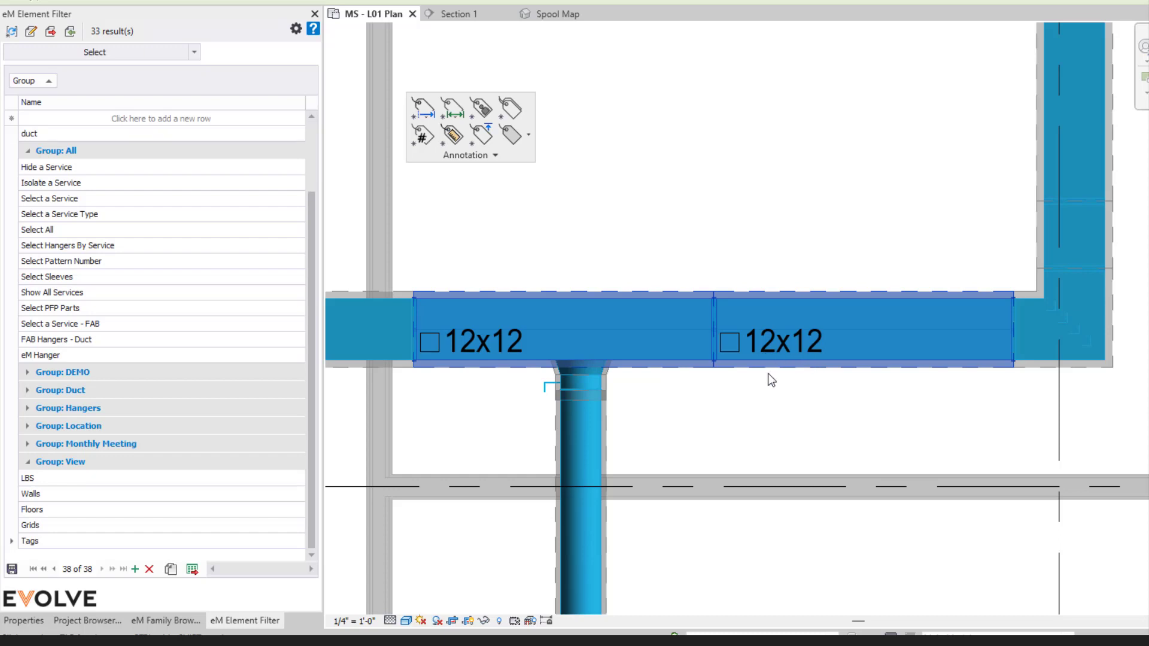
pyautogui.moveTo(767, 378)
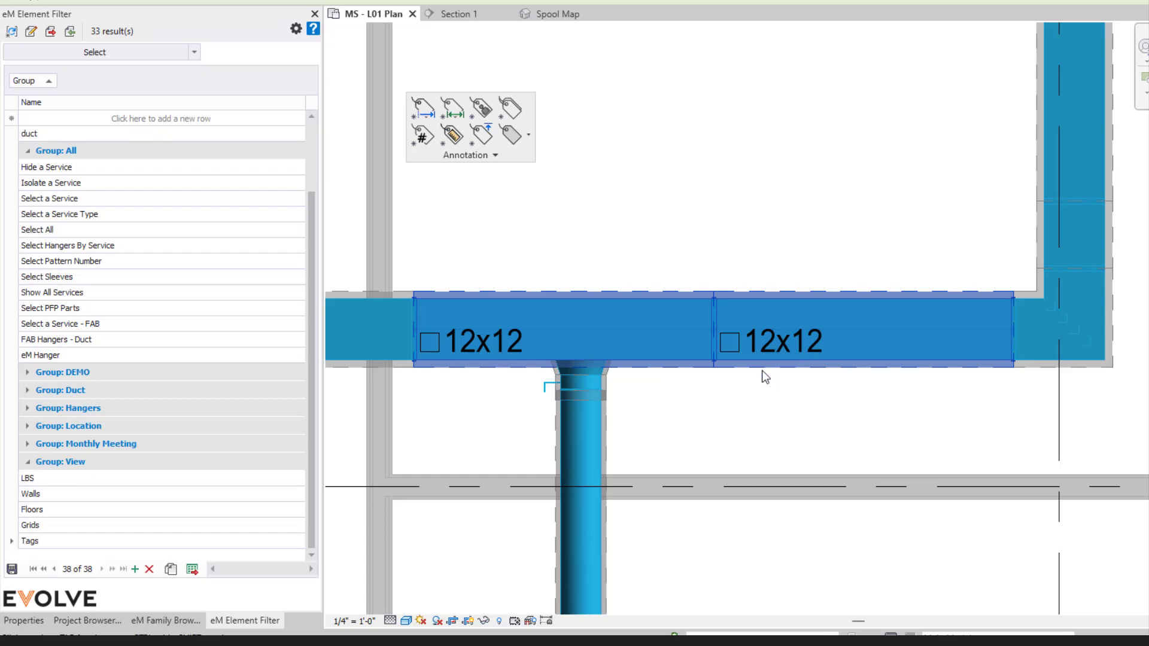
pyautogui.moveTo(740, 387)
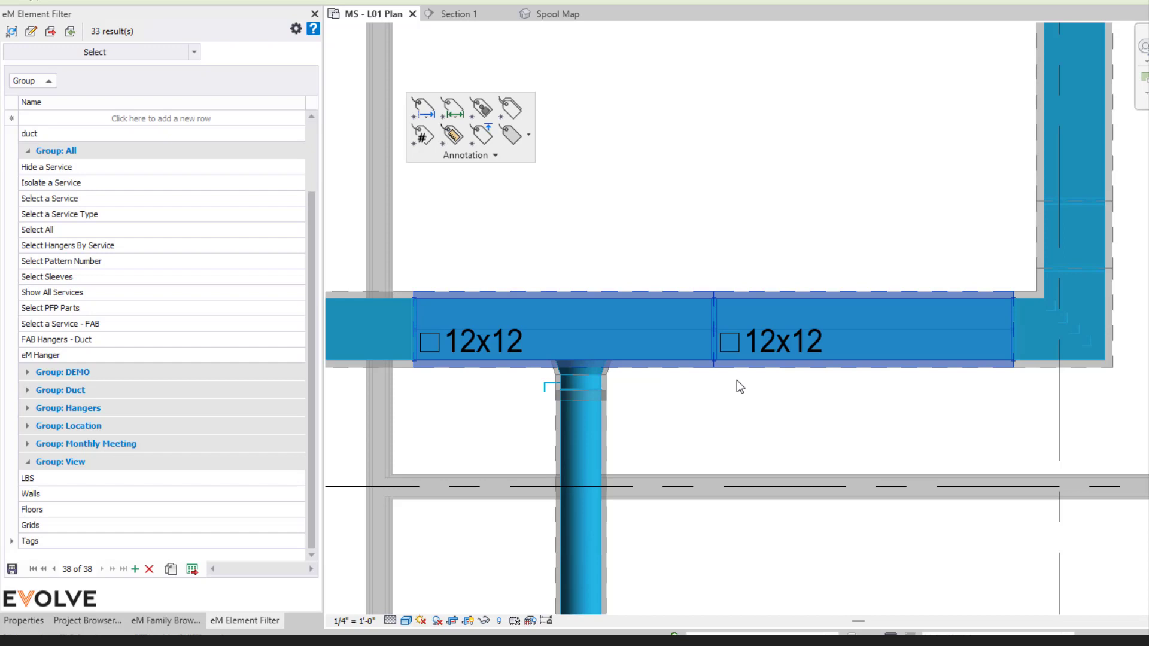
# Clear the selection, start a manual Elevation tag, and pick the left horizontal duct.
pyautogui.click(482, 134)
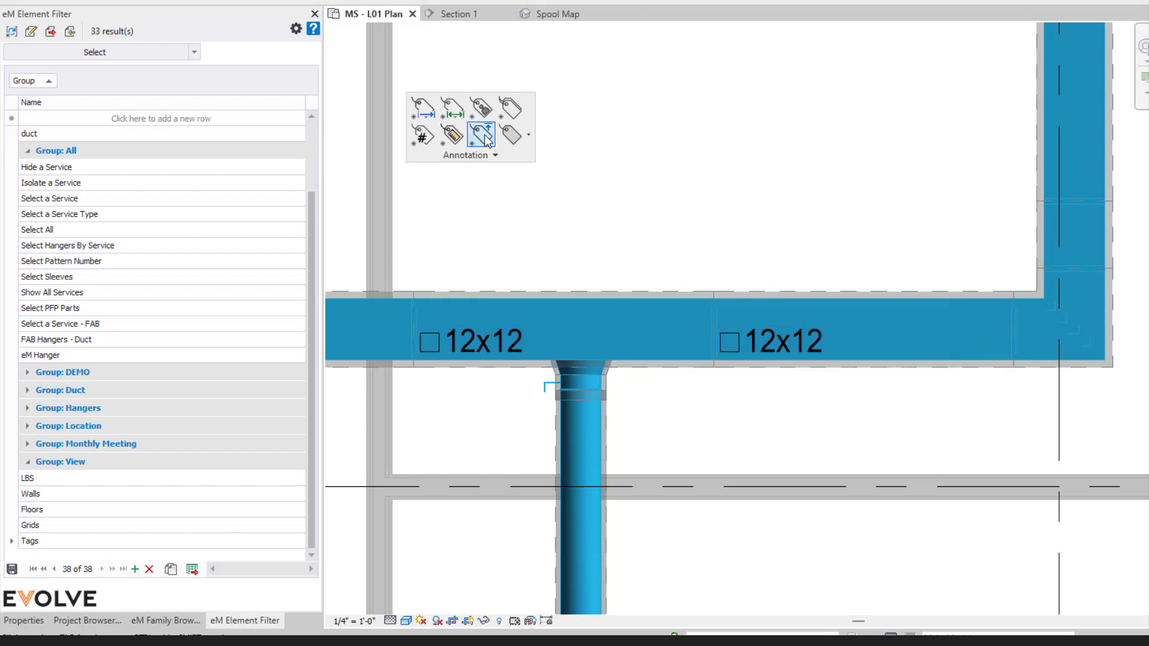
pyautogui.moveTo(482, 134)
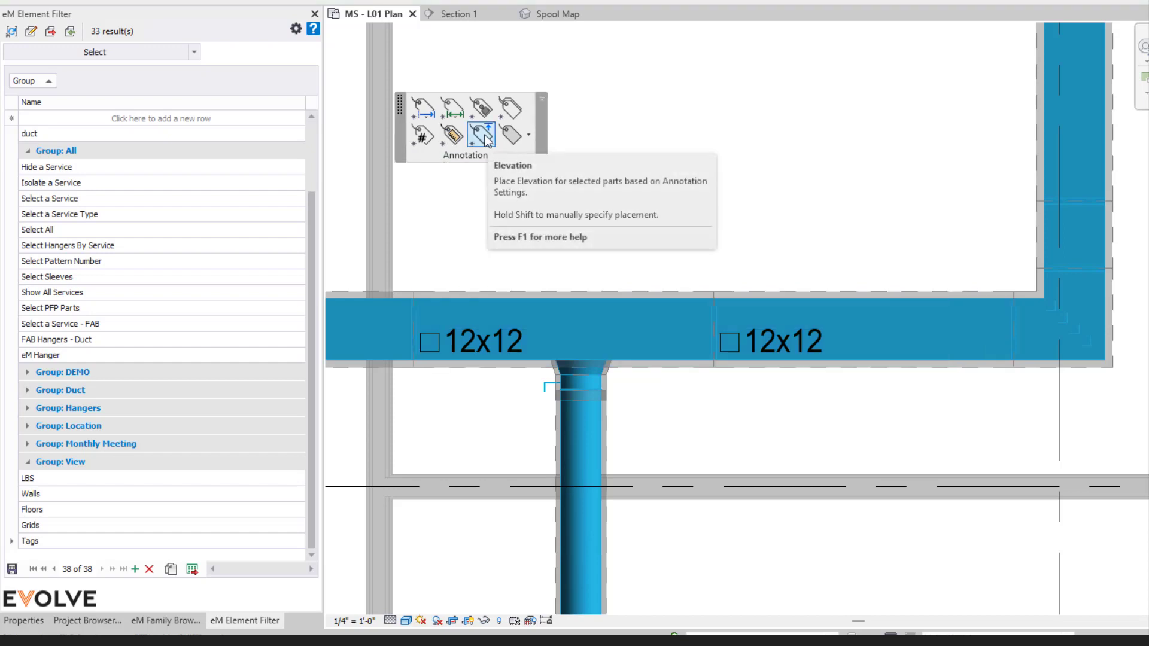
pyautogui.moveTo(478, 146)
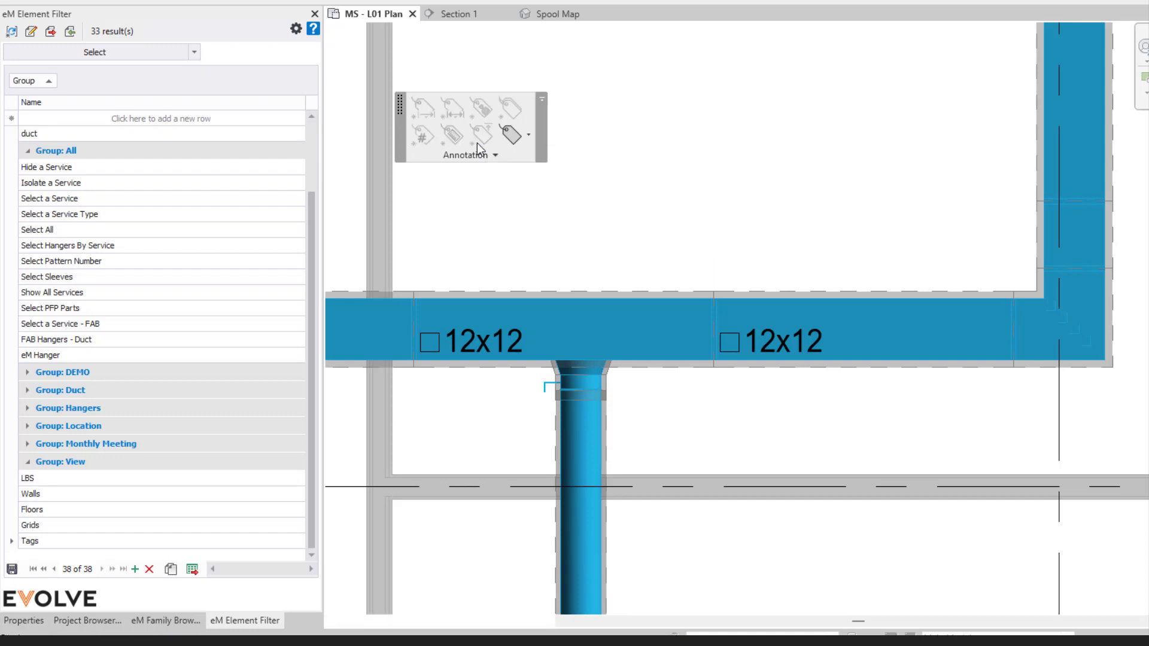
pyautogui.click(515, 133)
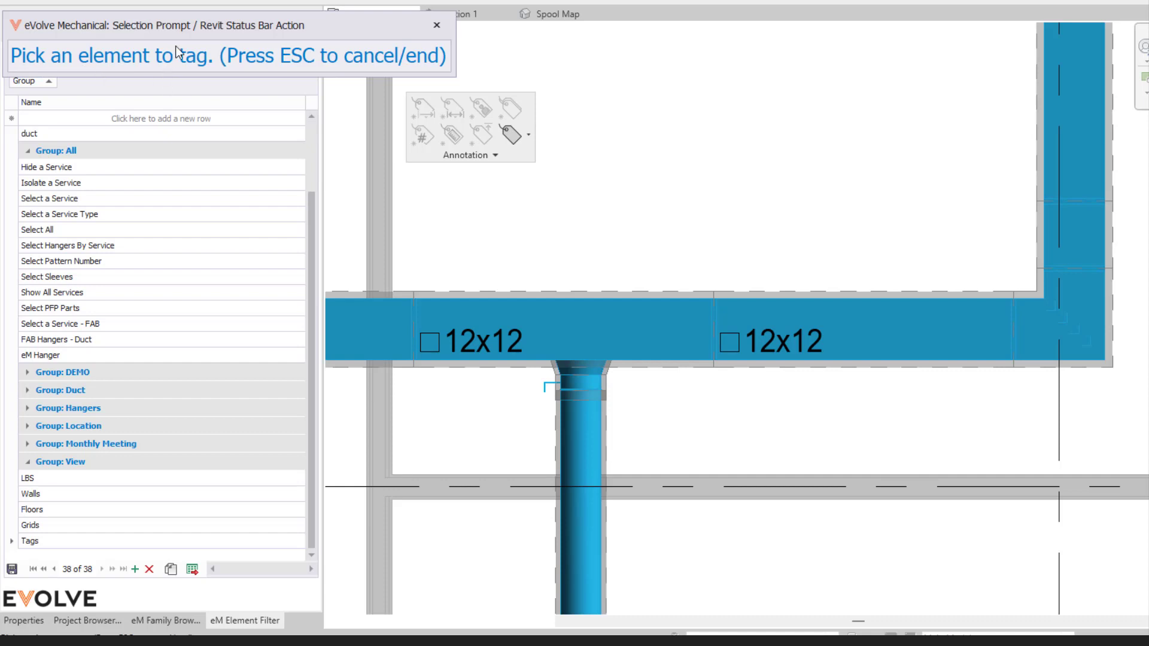
pyautogui.moveTo(469, 208)
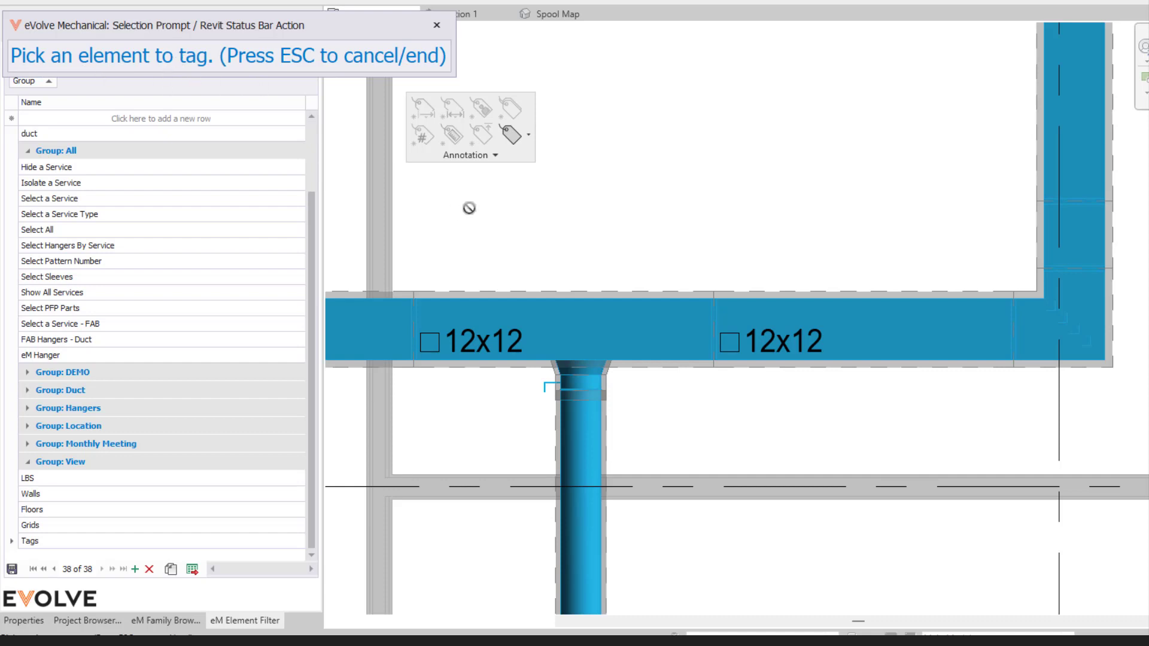
pyautogui.moveTo(485, 232)
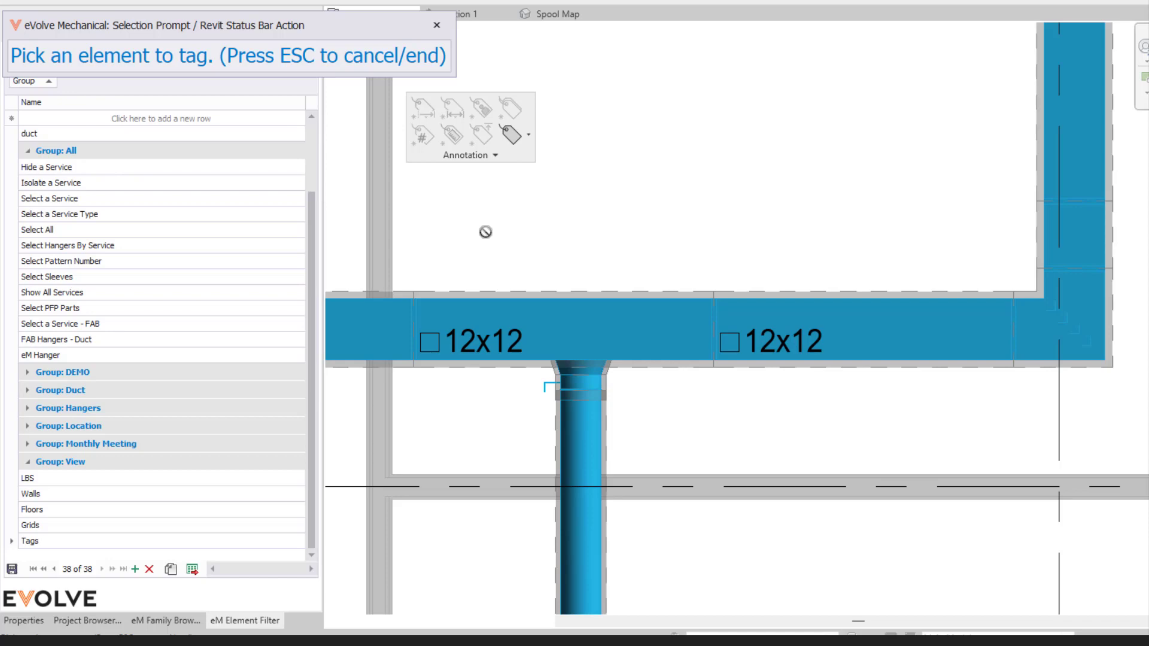
pyautogui.moveTo(487, 309)
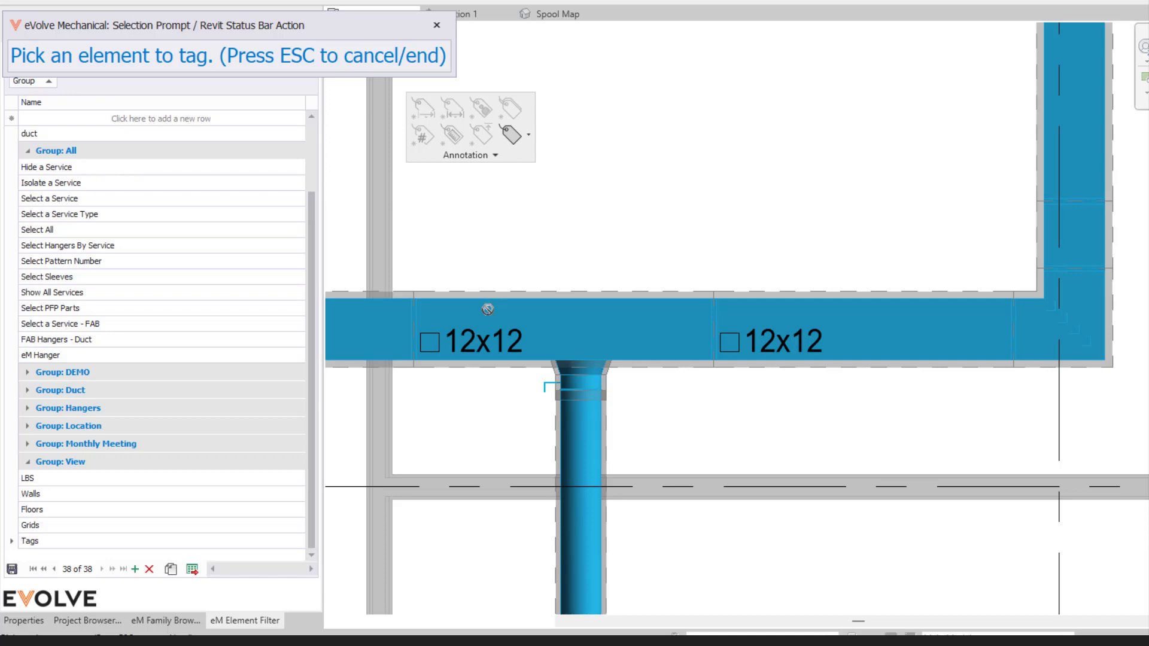
pyautogui.click(487, 310)
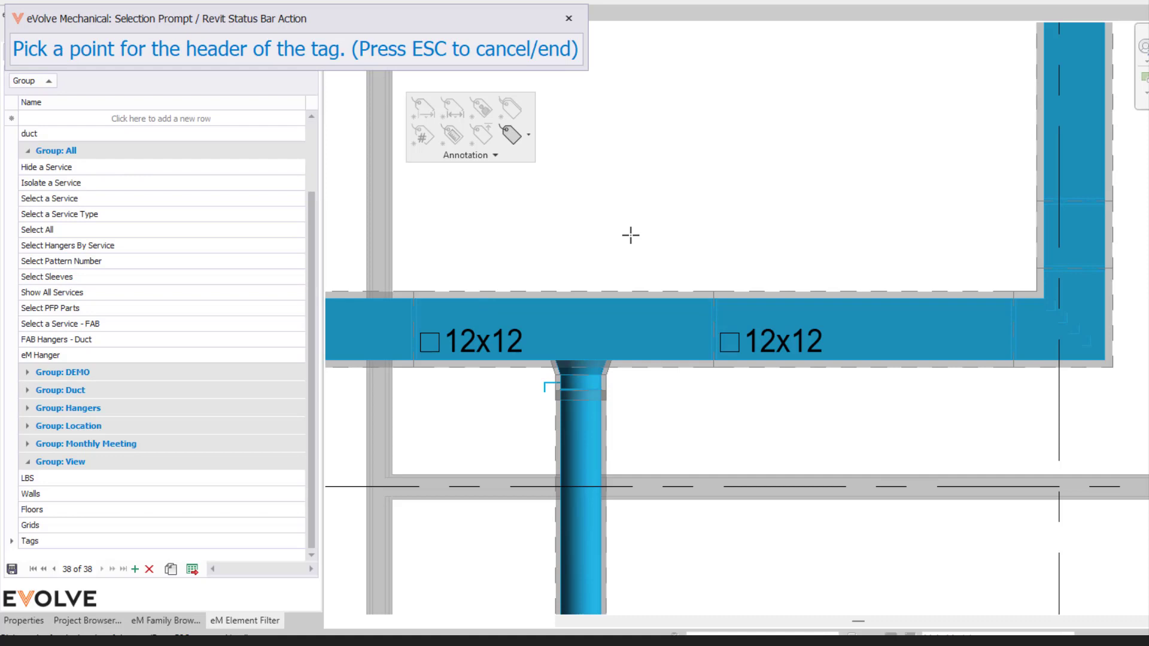
pyautogui.moveTo(51, 59)
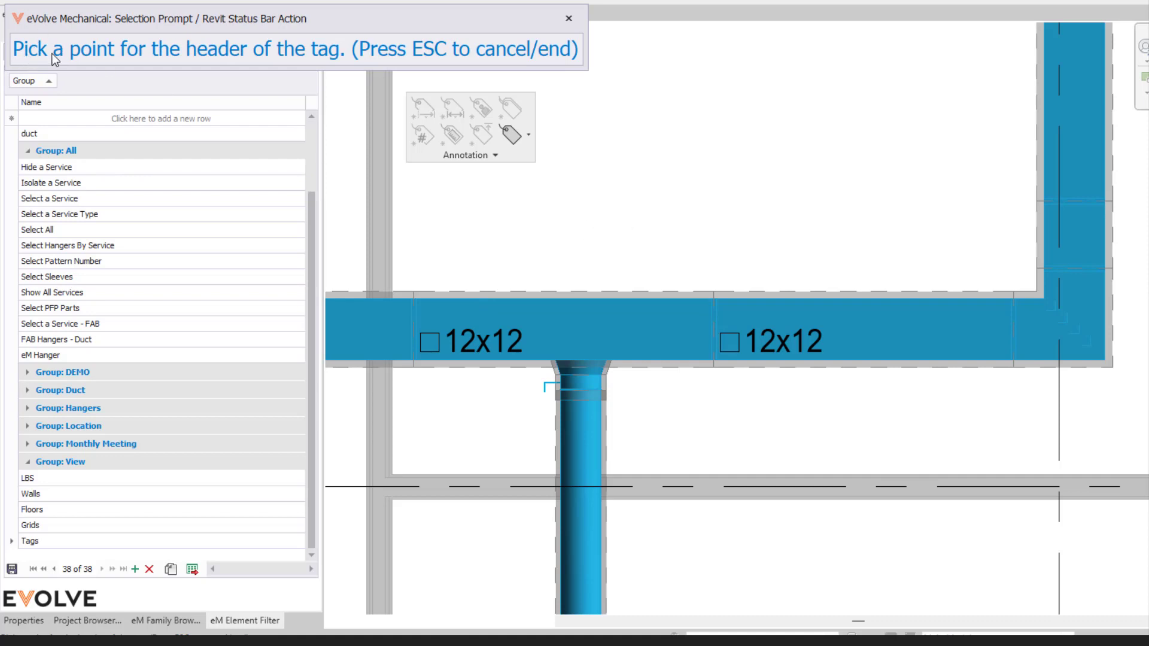
pyautogui.moveTo(286, 62)
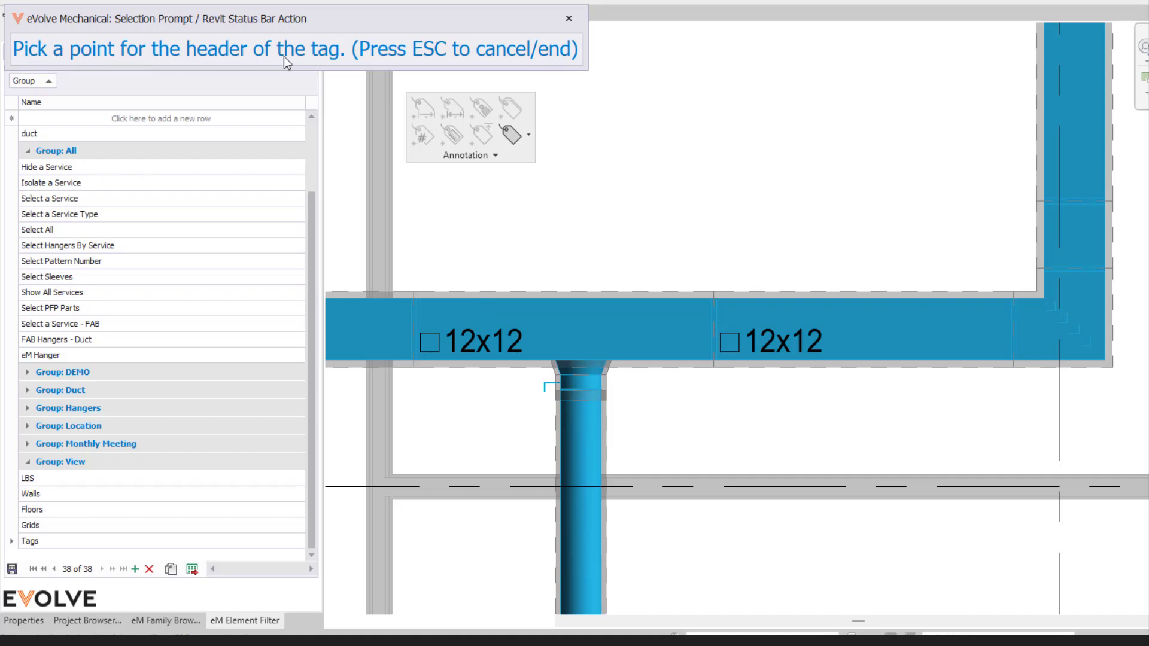
pyautogui.moveTo(475, 182)
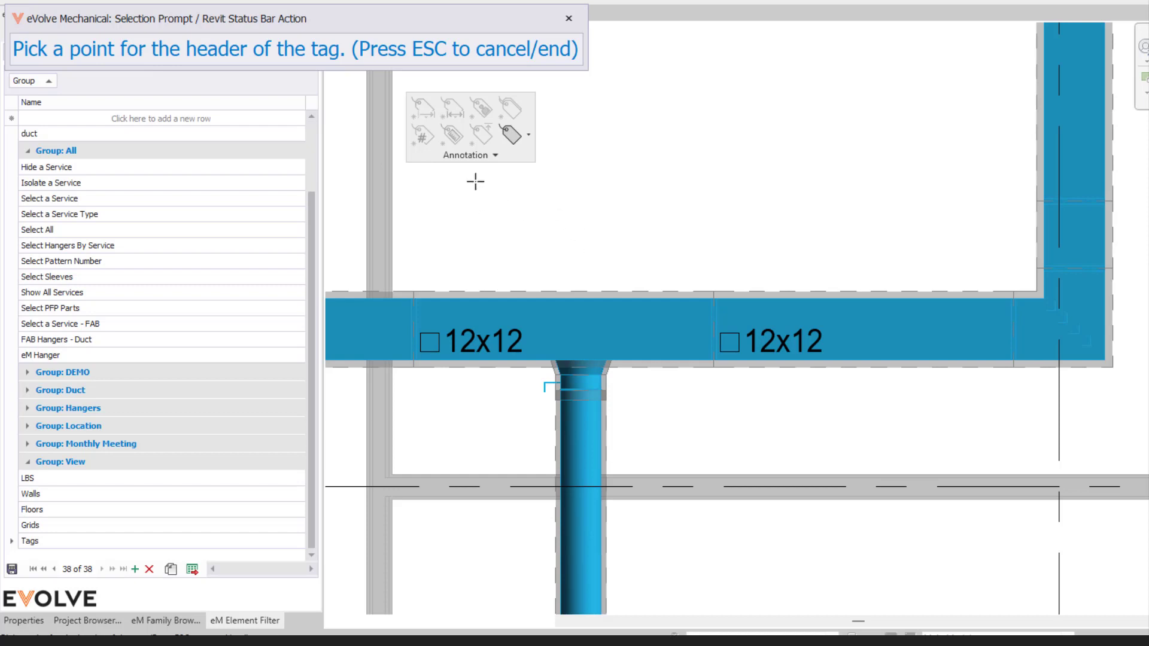
pyautogui.moveTo(522, 229)
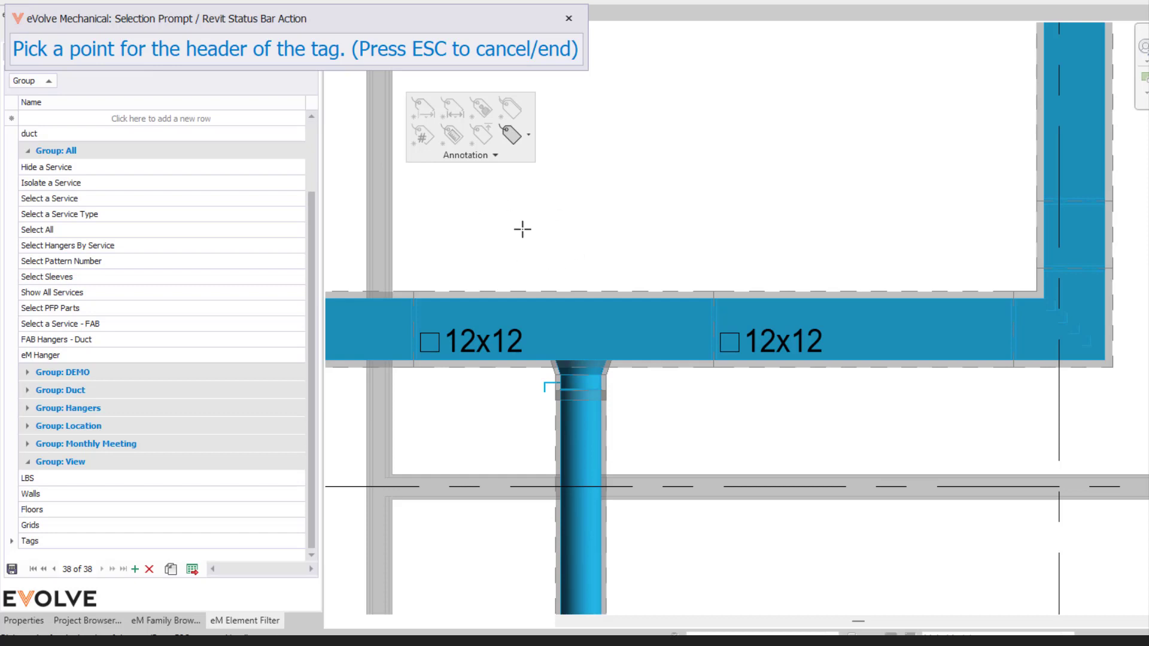
pyautogui.moveTo(471, 154)
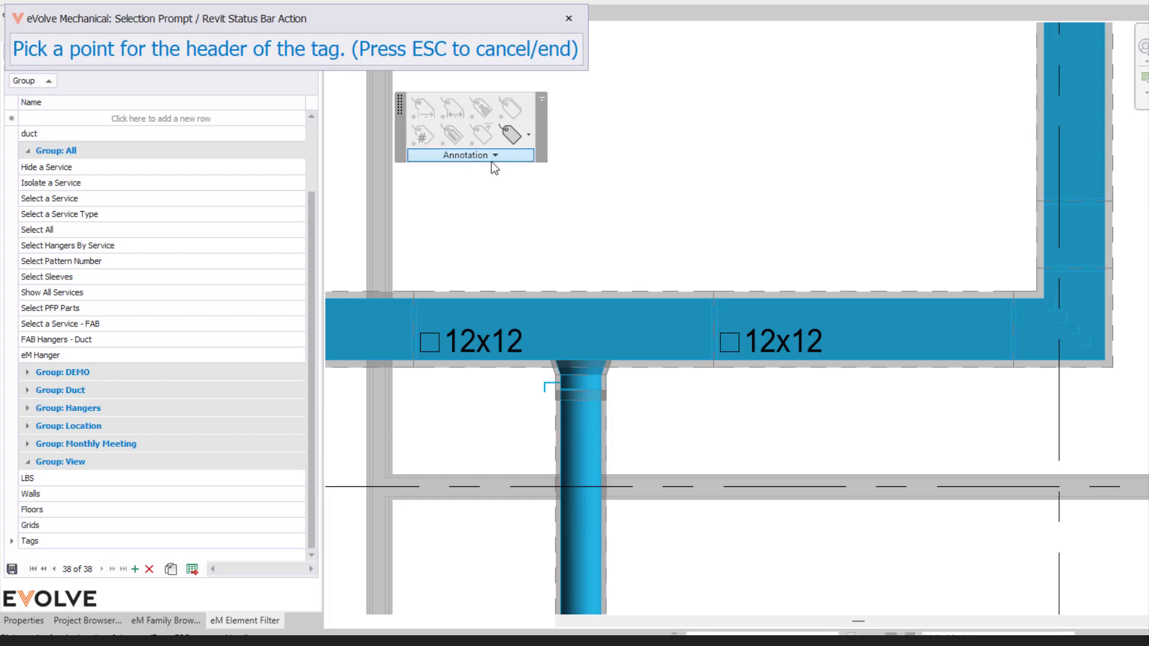
pyautogui.moveTo(492, 242)
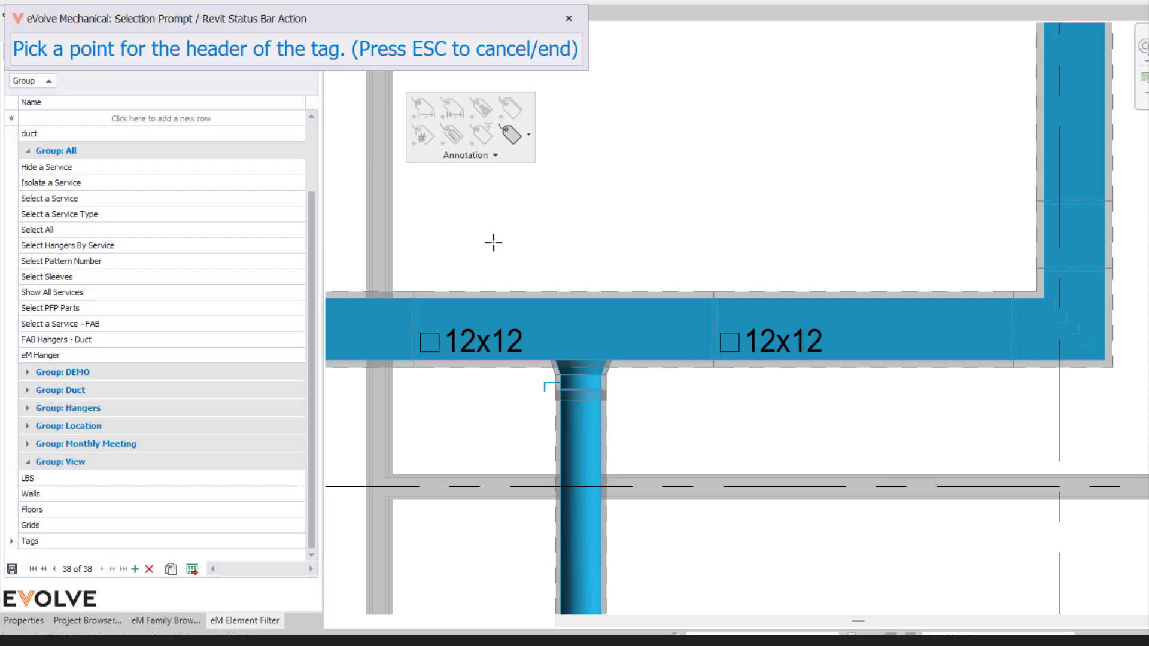
pyautogui.moveTo(603, 258)
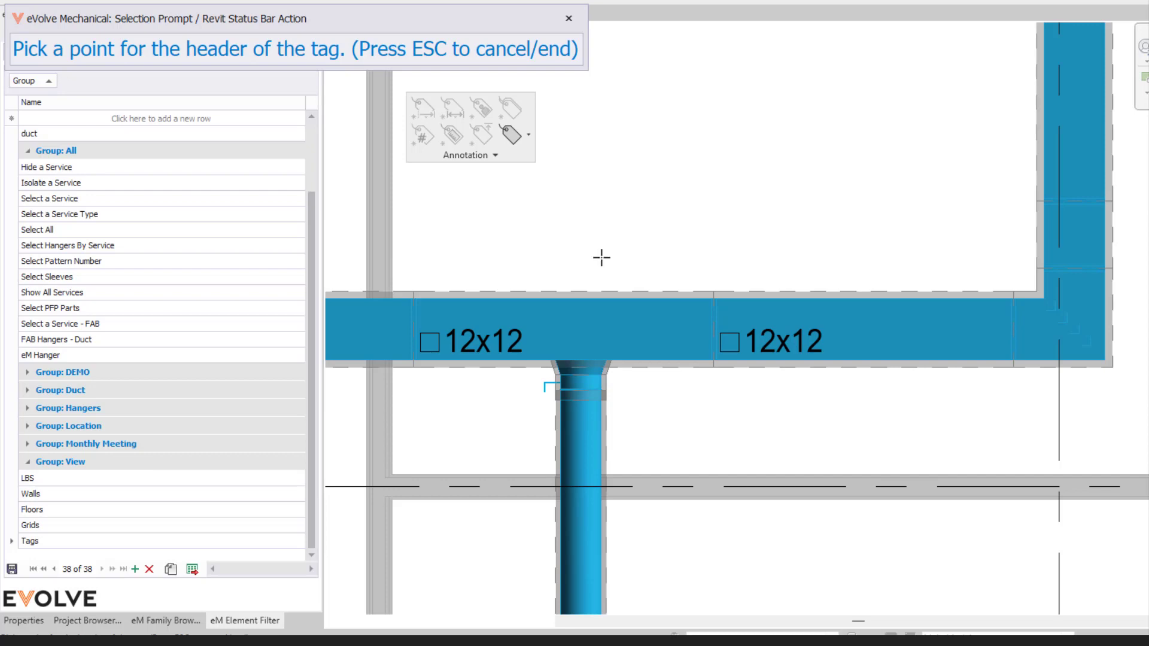
pyautogui.moveTo(623, 231)
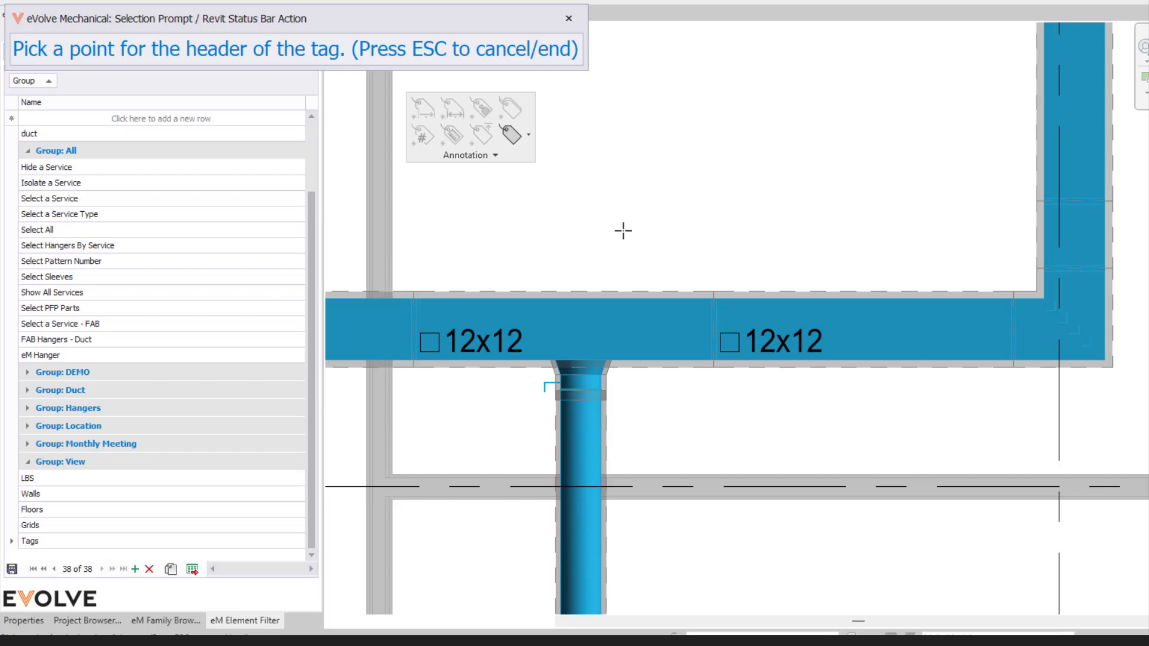
pyautogui.moveTo(666, 195)
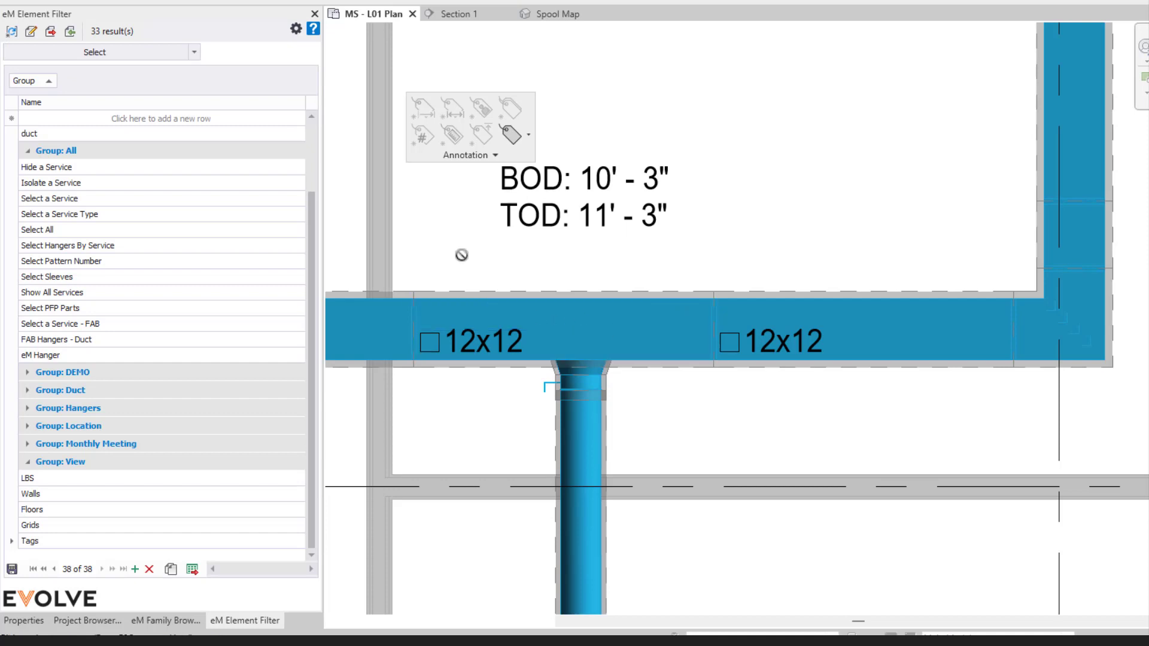
pyautogui.moveTo(457, 258)
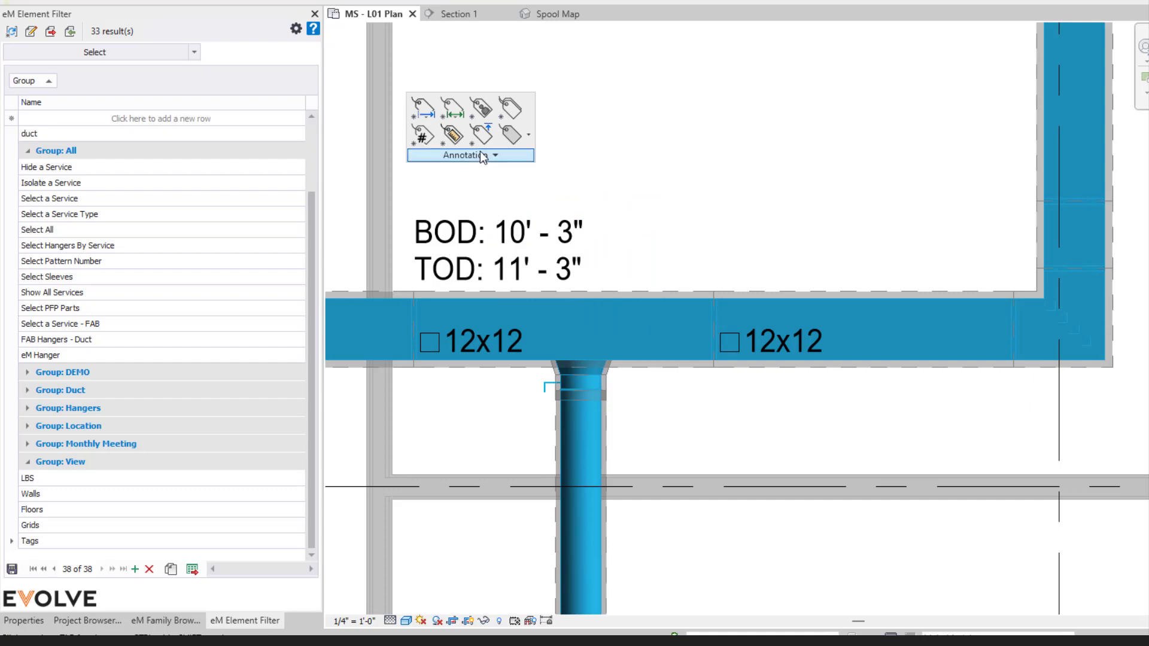
pyautogui.moveTo(511, 209)
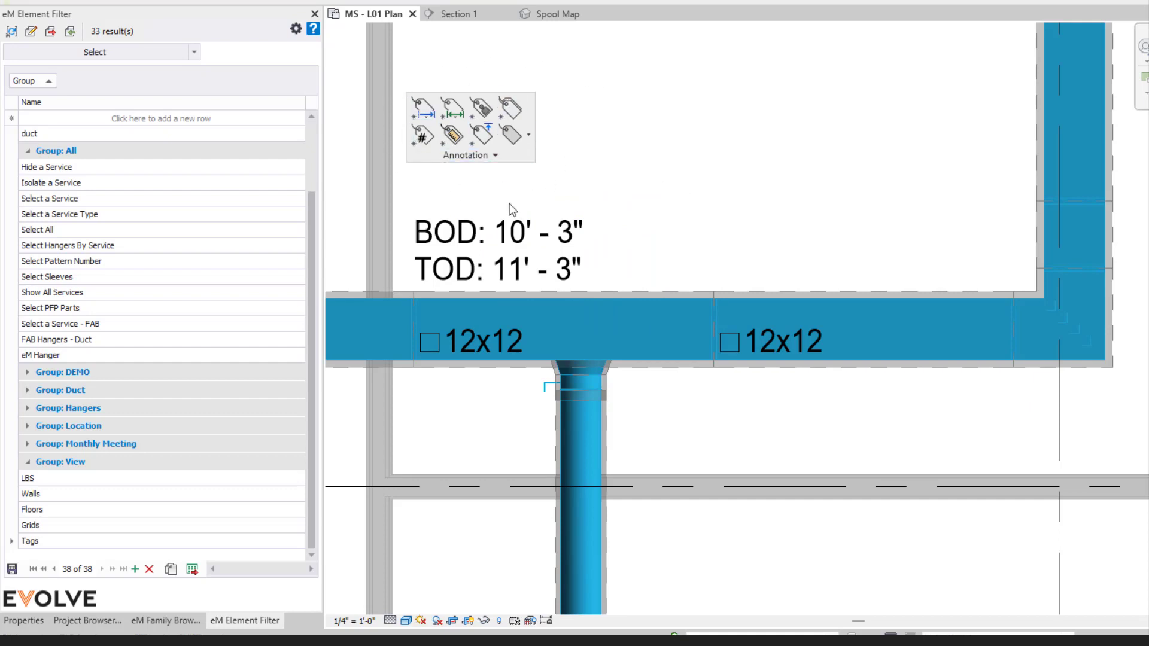
pyautogui.moveTo(540, 205)
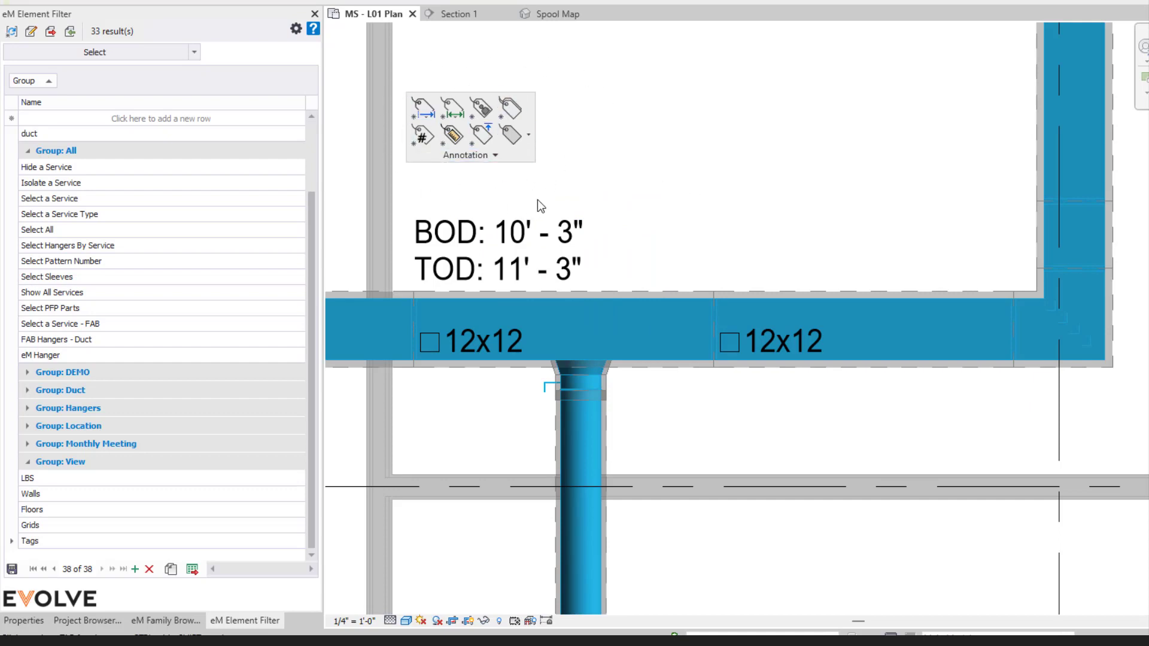
pyautogui.moveTo(510, 129)
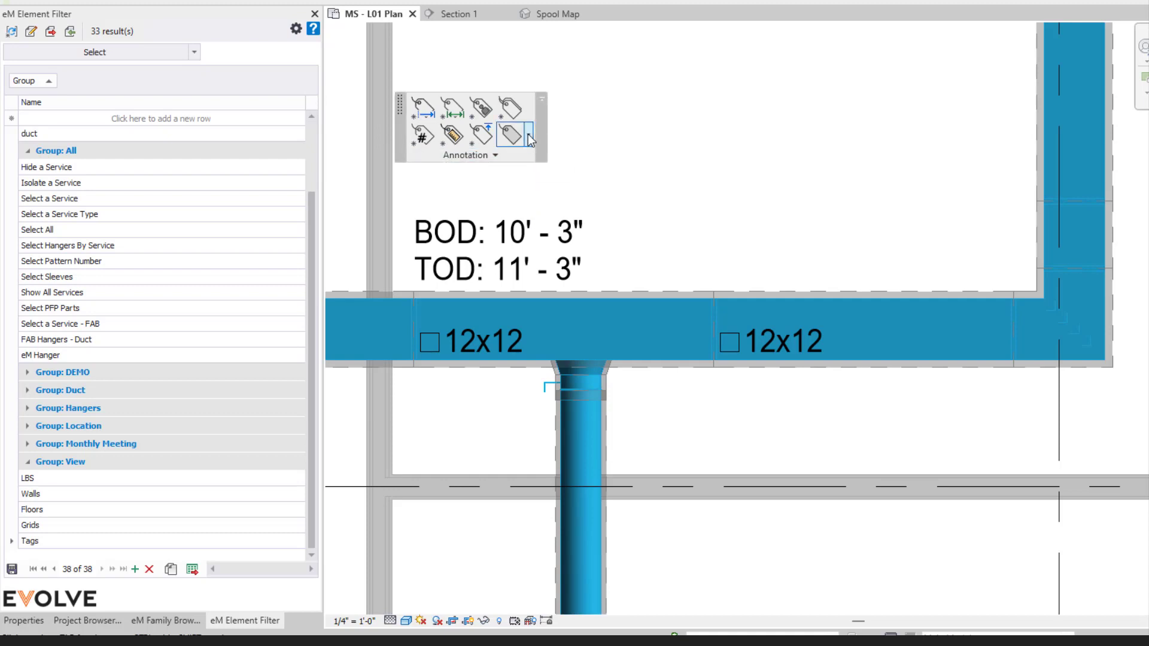
# Lower the BOD 10'-3" / TOD 11'-3" tag above the left duct and review tag types.
pyautogui.click(509, 131)
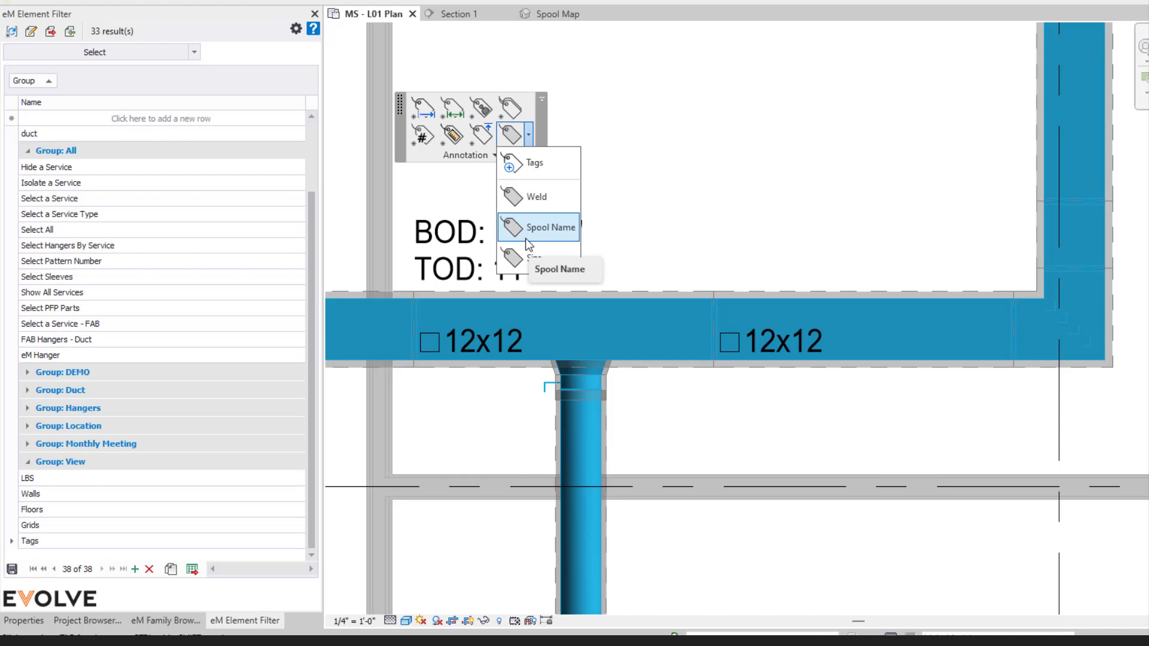
pyautogui.moveTo(777, 175)
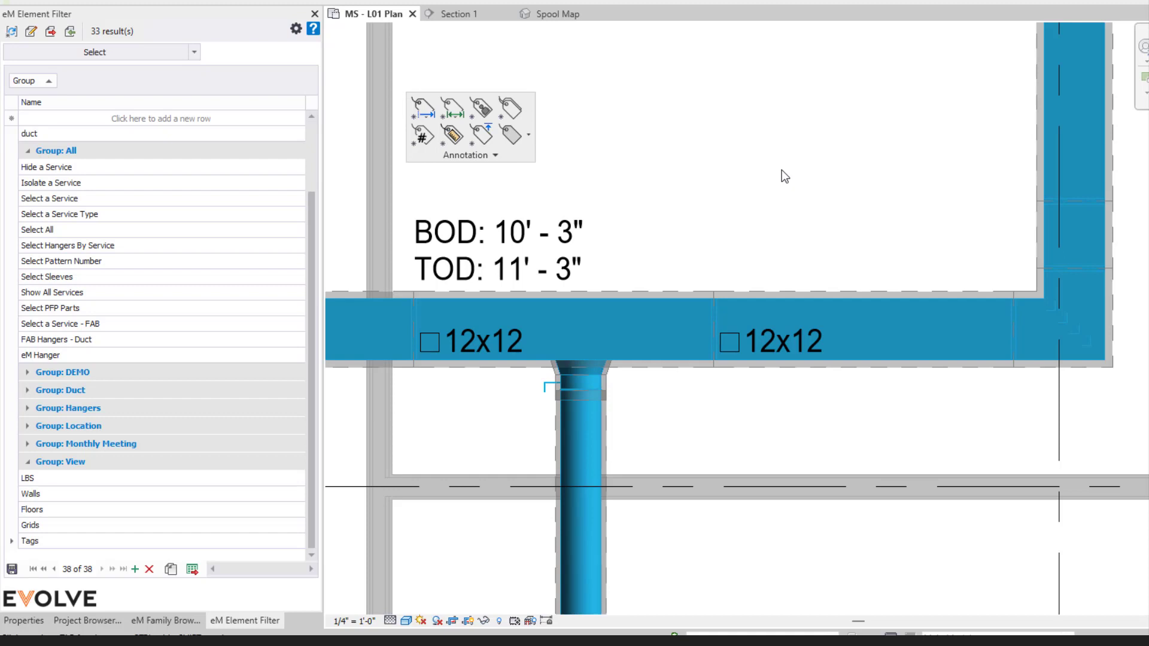
pyautogui.moveTo(424, 112)
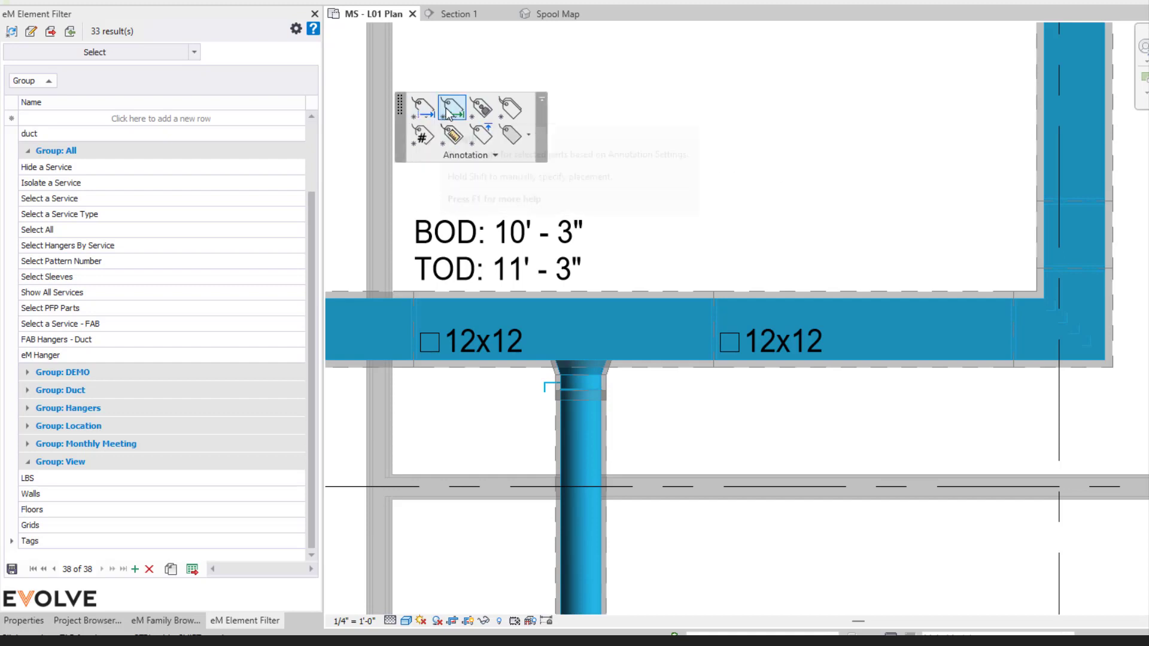
pyautogui.moveTo(453, 136)
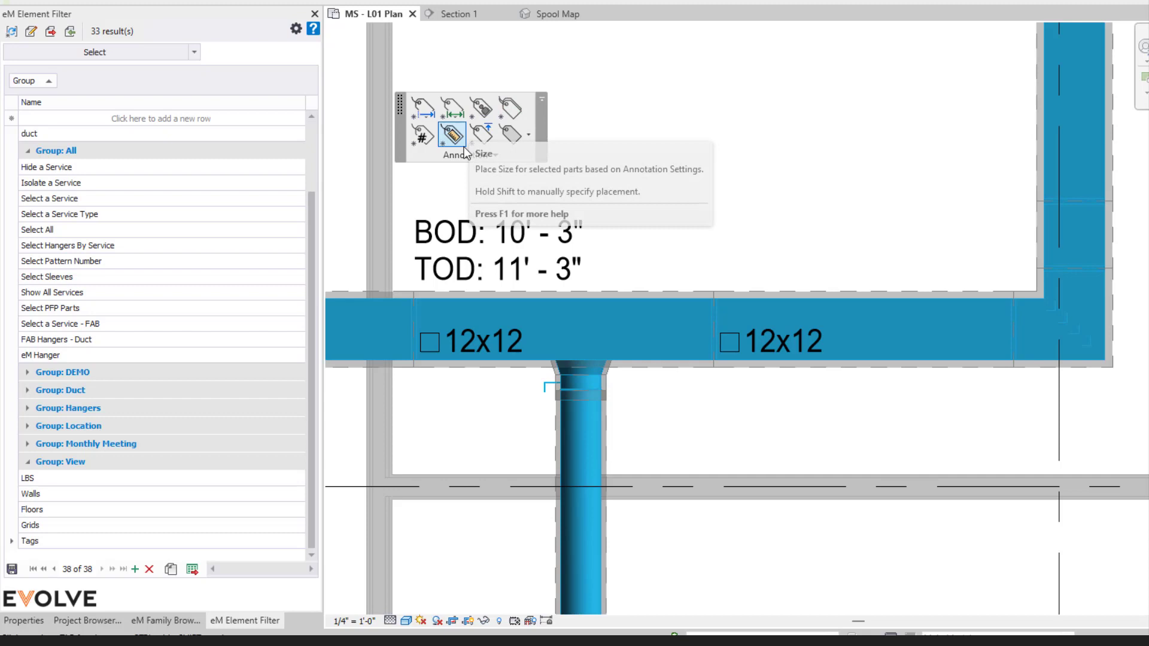